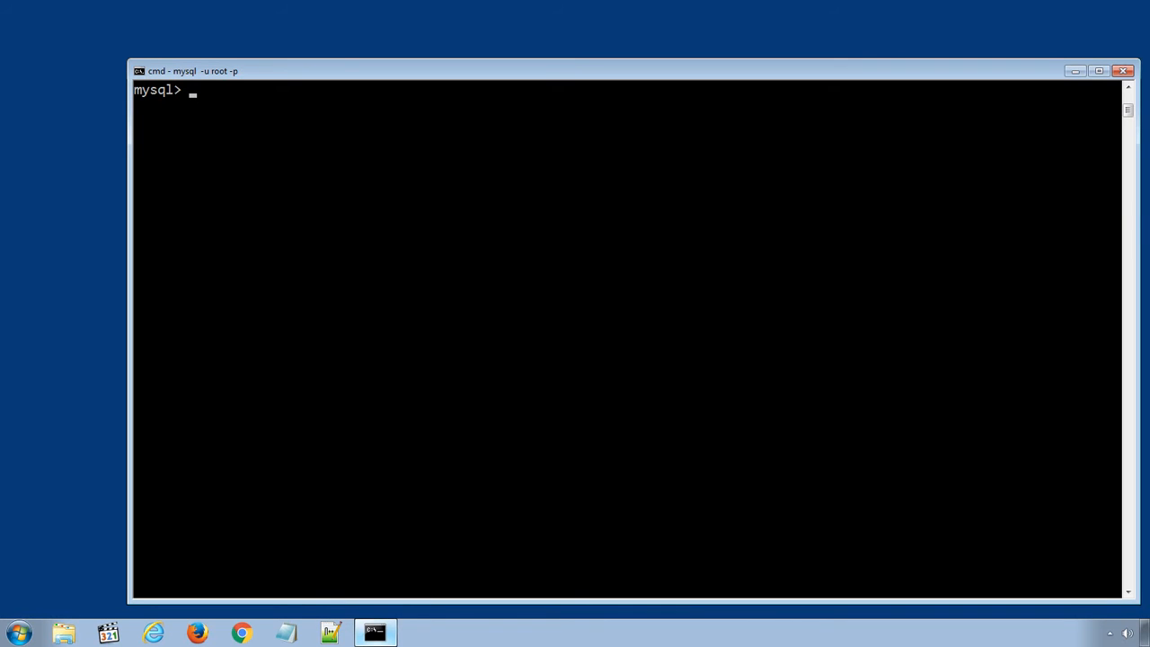
- Switch to the school database with USE school, then begin a CREATE TABLE statement
{"action": "type", "text": "USE school;"}
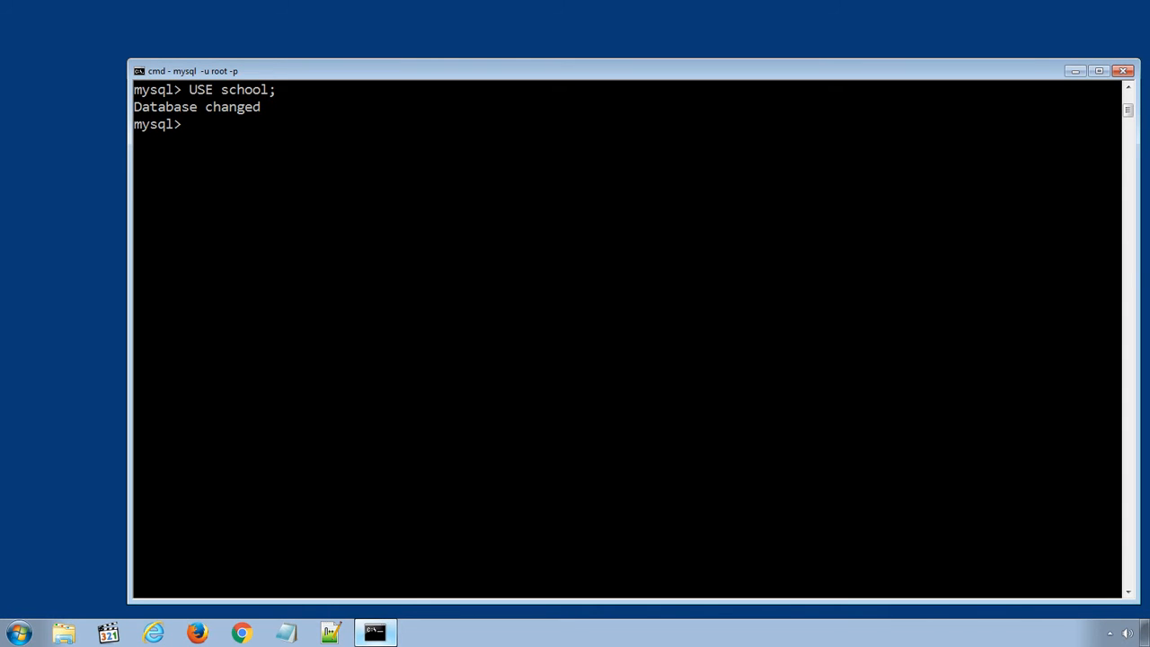
{"action": "type", "text": "cr"}
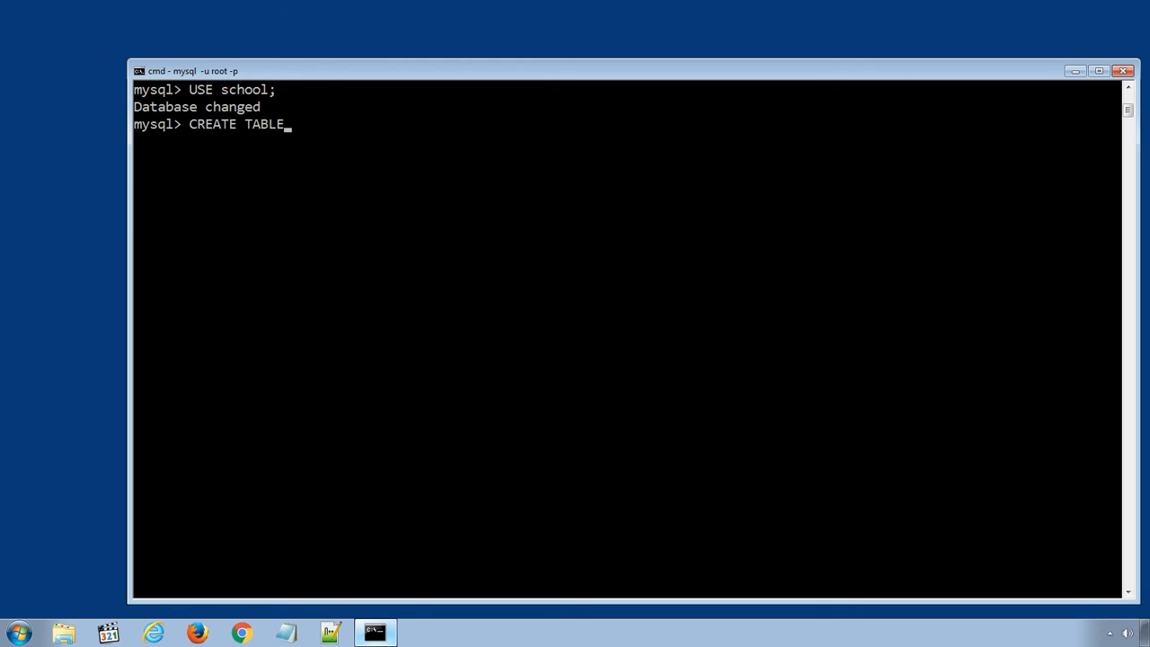
- Start CREATE TABLE students2 with studentid INT PRIMARY KEY AUTO_INCREMENT
{"action": "type", "text": "stud"}
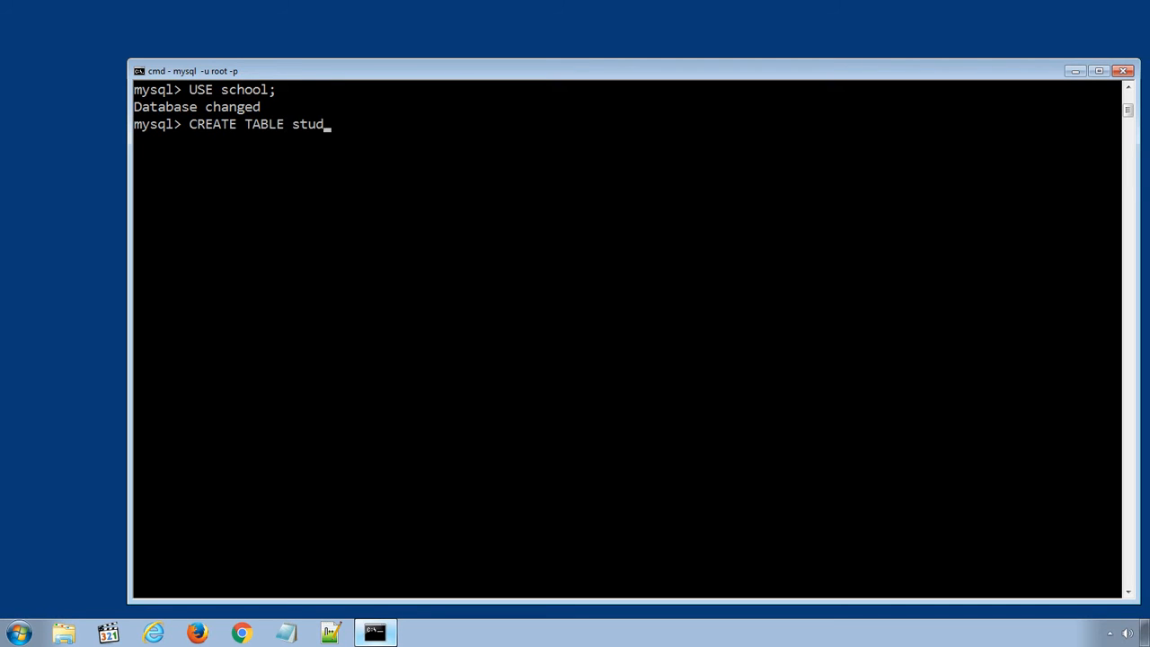
{"action": "type", "text": "ents2 ("}
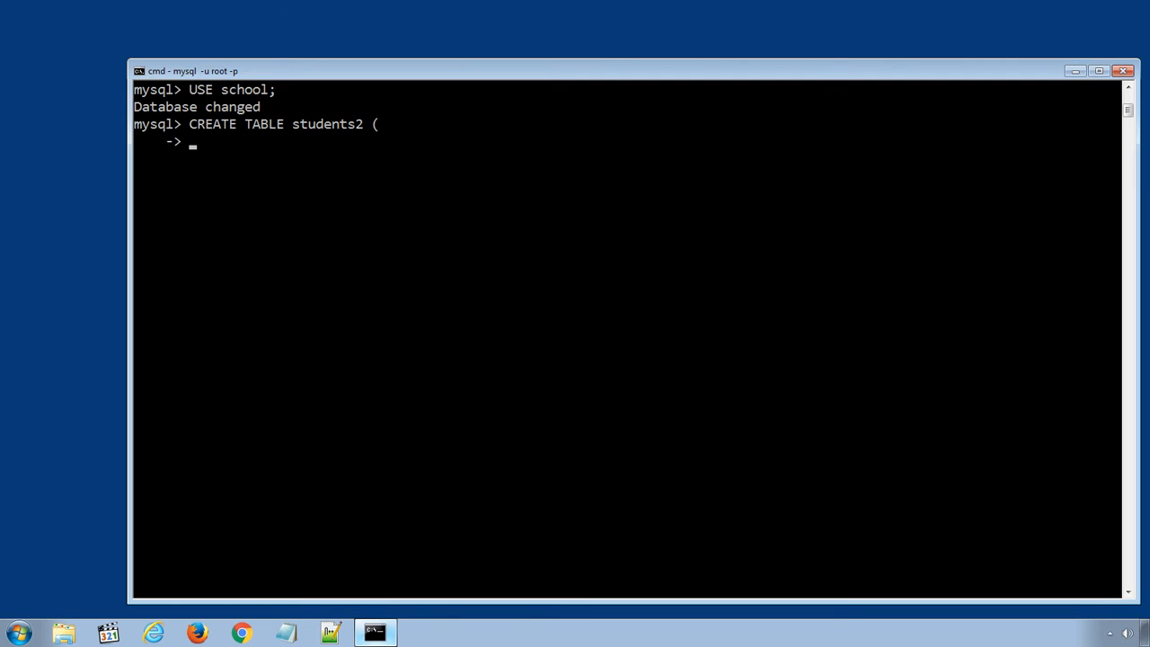
{"action": "type", "text": "student"}
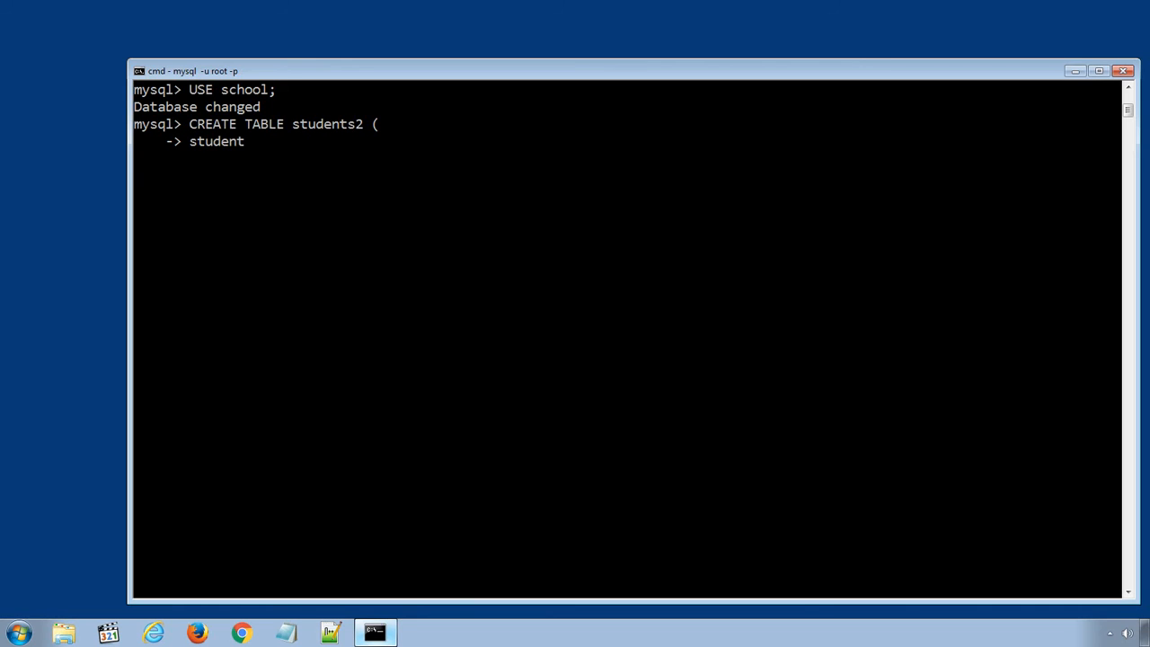
{"action": "type", "text": "id INT PRIMAR"}
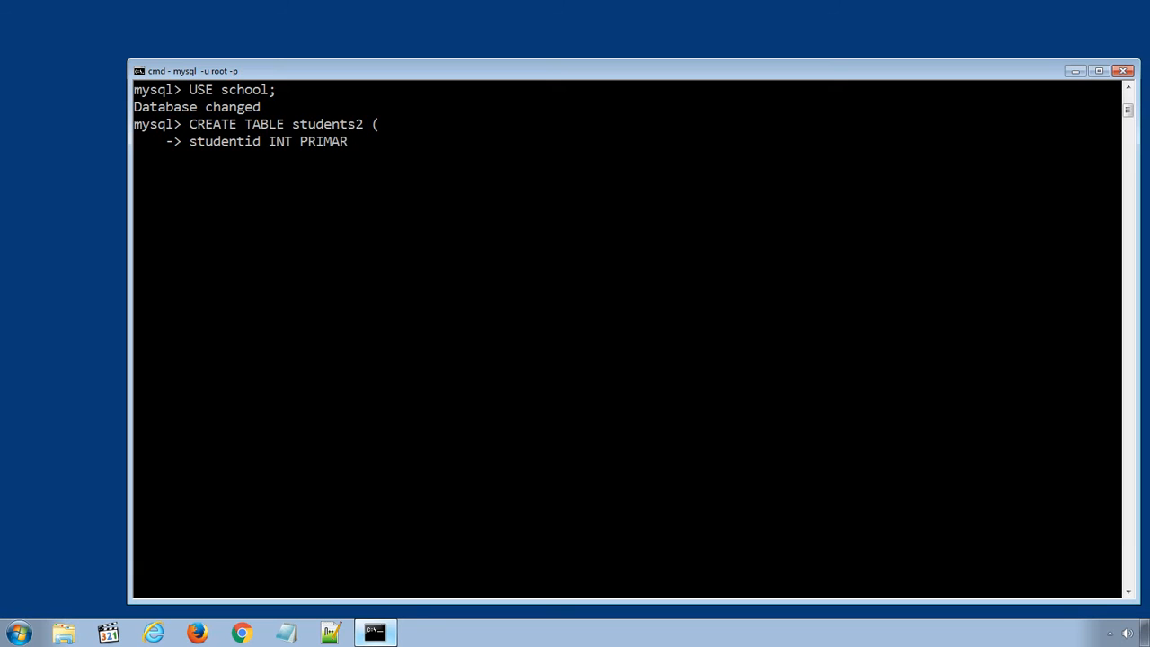
{"action": "type", "text": "Y KEY"}
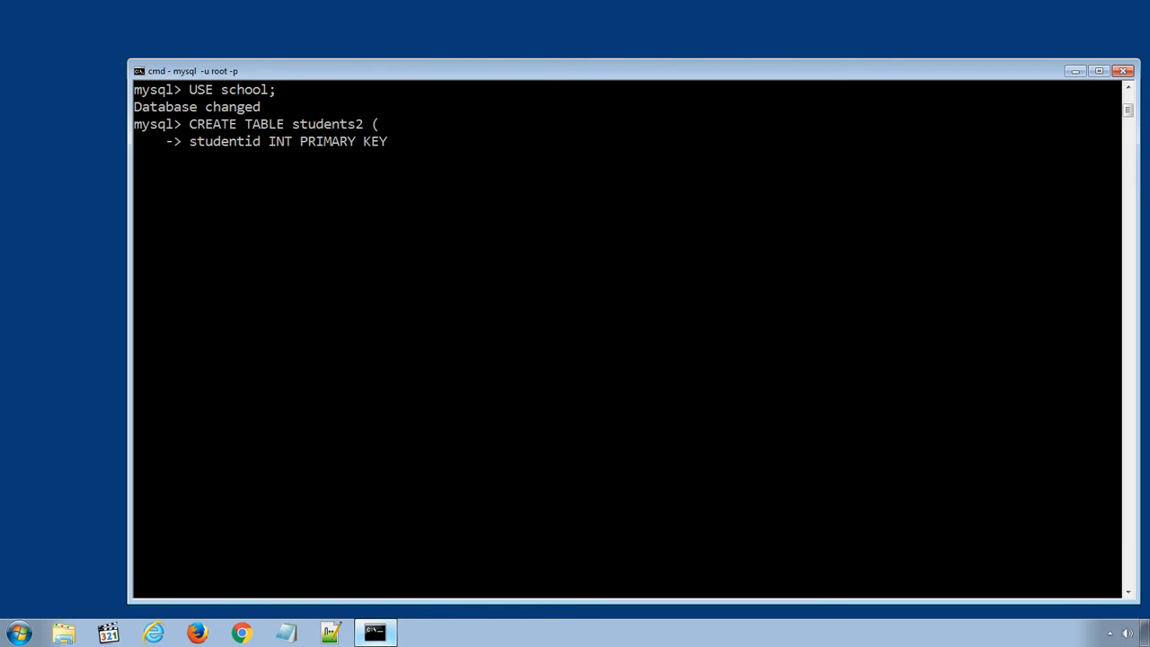
{"action": "type", "text": "AUTO_"}
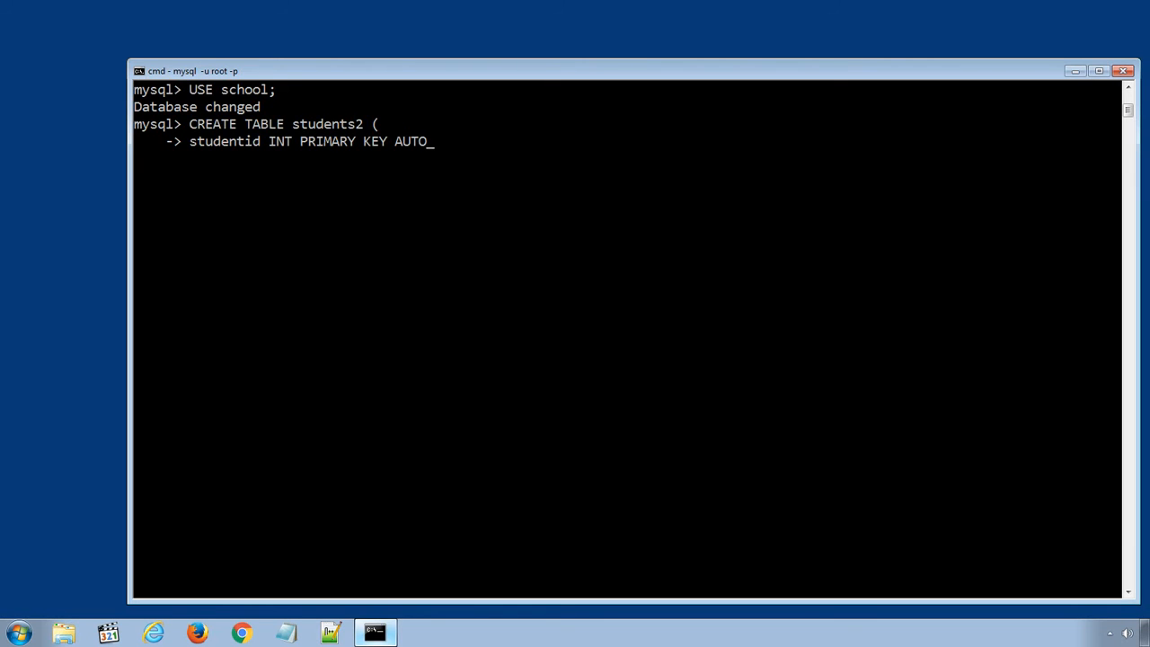
{"action": "type", "text": "INCREMENT"}
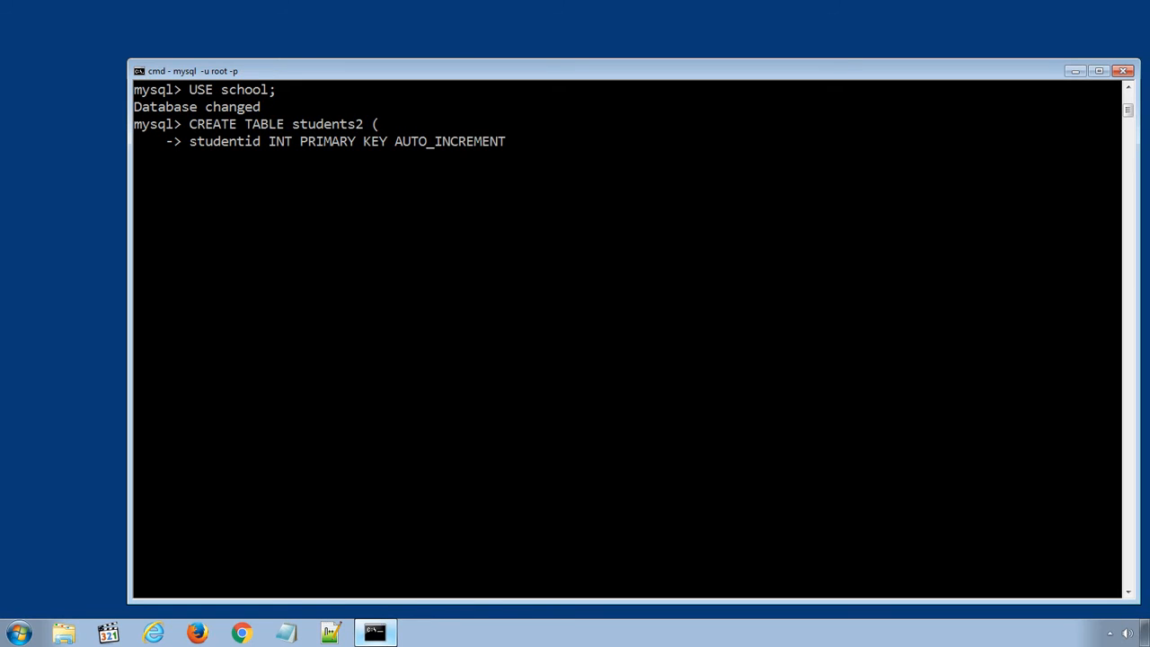
{"action": "type", "text": ","}
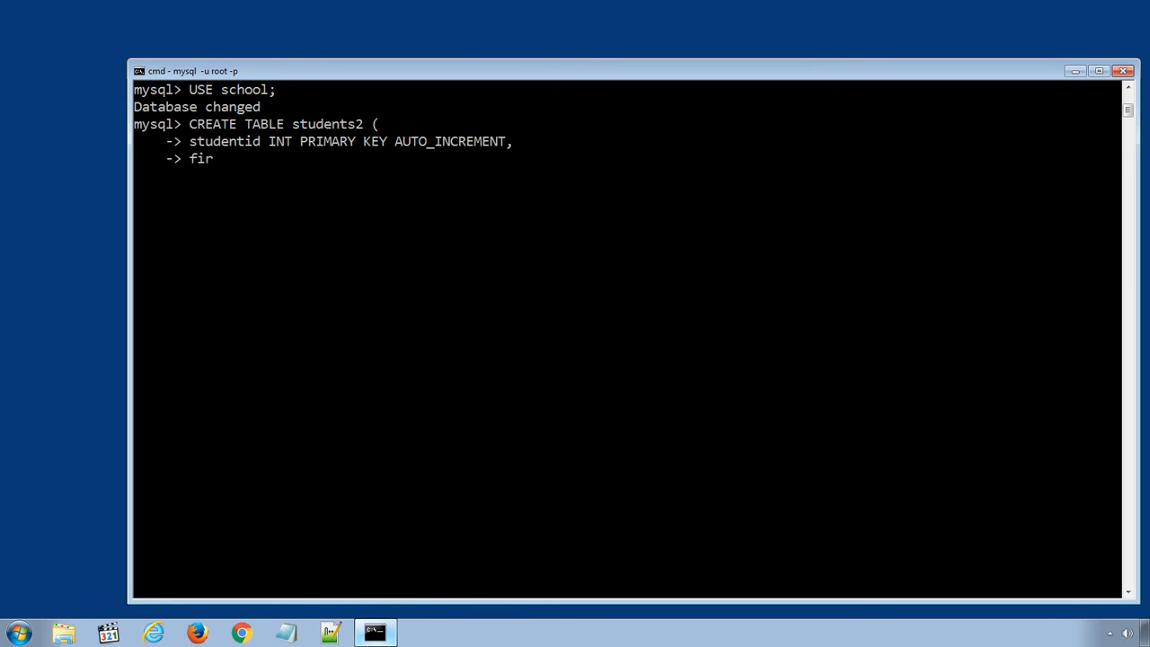
- Add firstname and lastname columns as VARCHAR(40) NOT NULL
{"action": "type", "text": "stname V"}
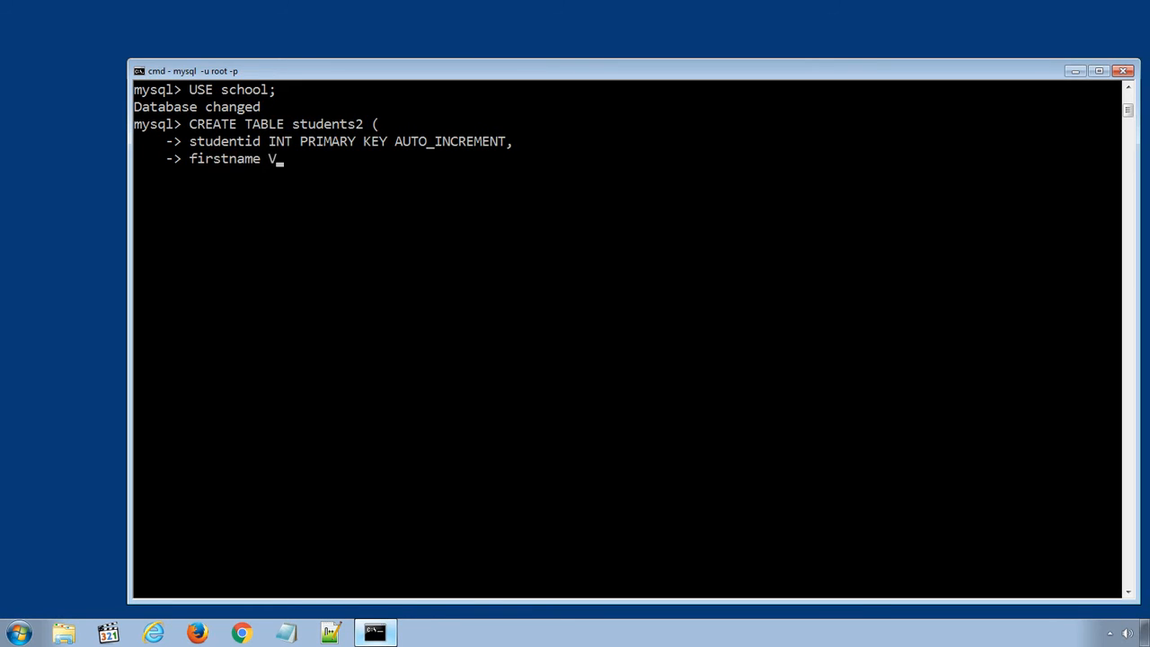
{"action": "type", "text": "ARCHAR("}
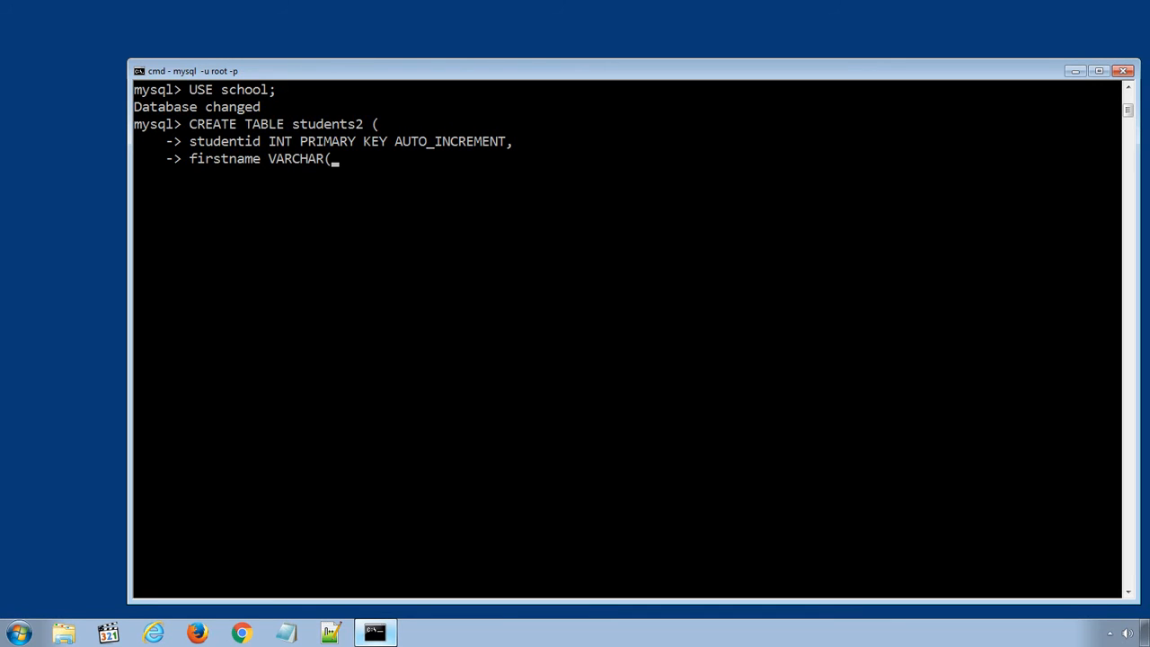
{"action": "type", "text": "40)"}
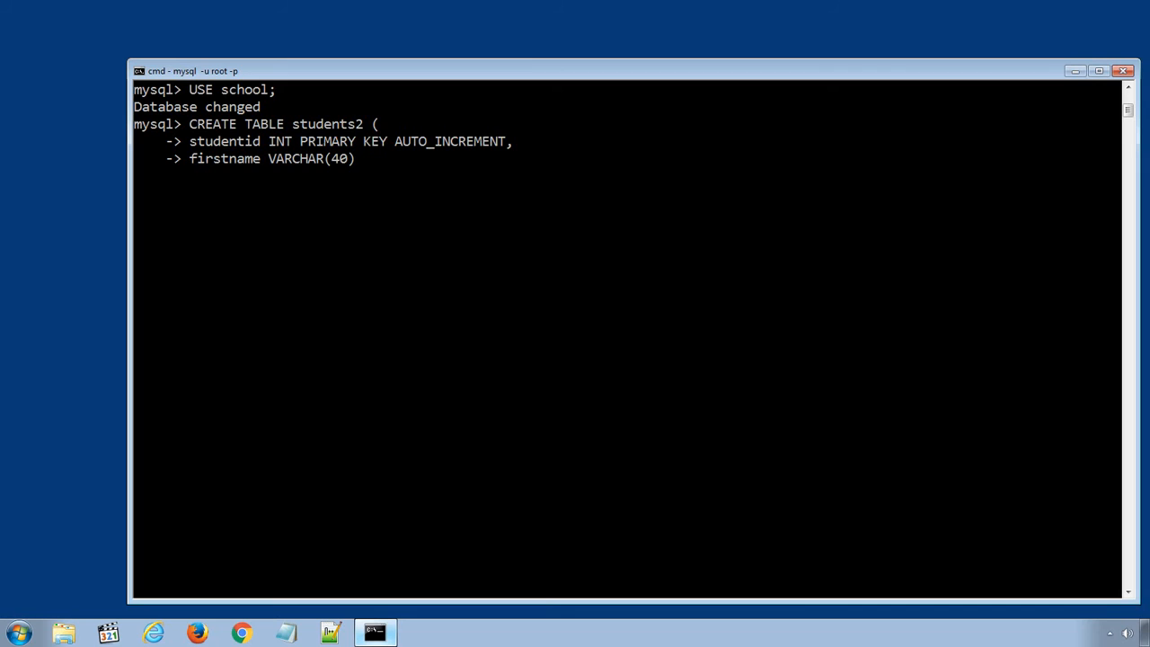
{"action": "type", "text": "NOT NULL,"}
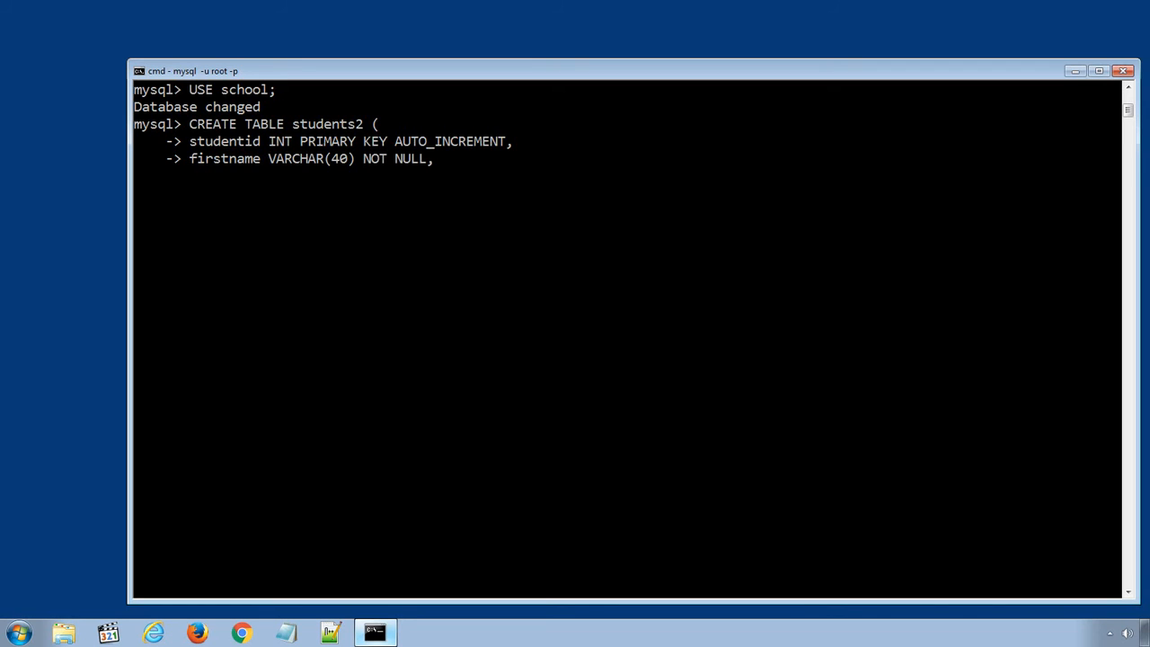
{"action": "type", "text": "las"}
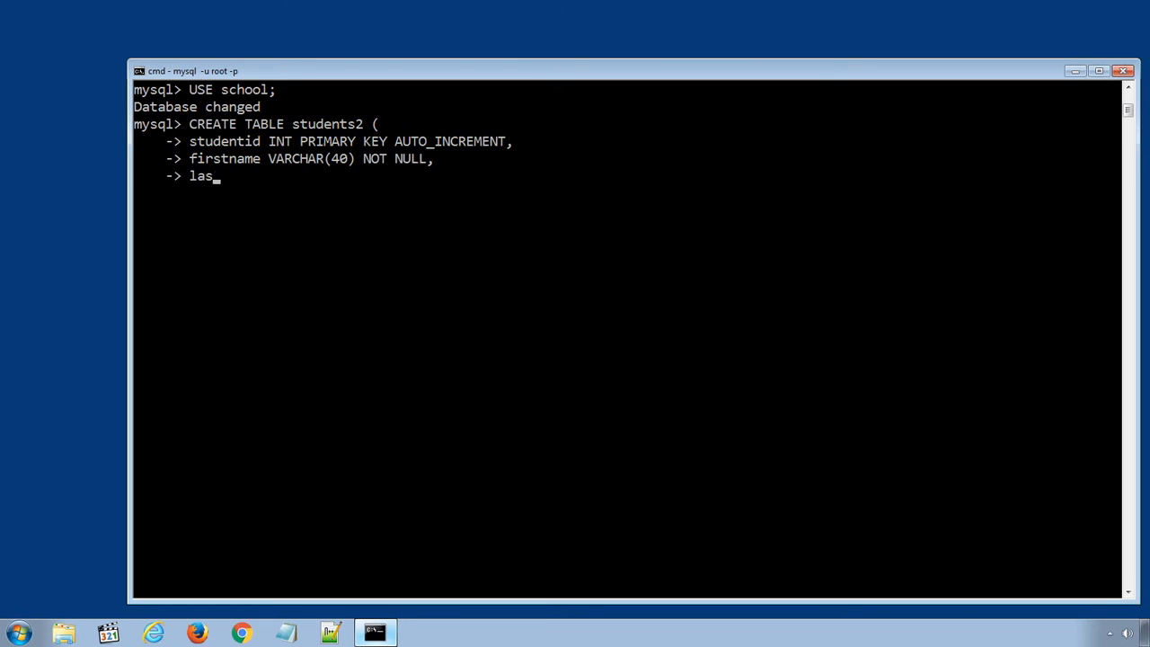
{"action": "type", "text": "tname VARCHAR("}
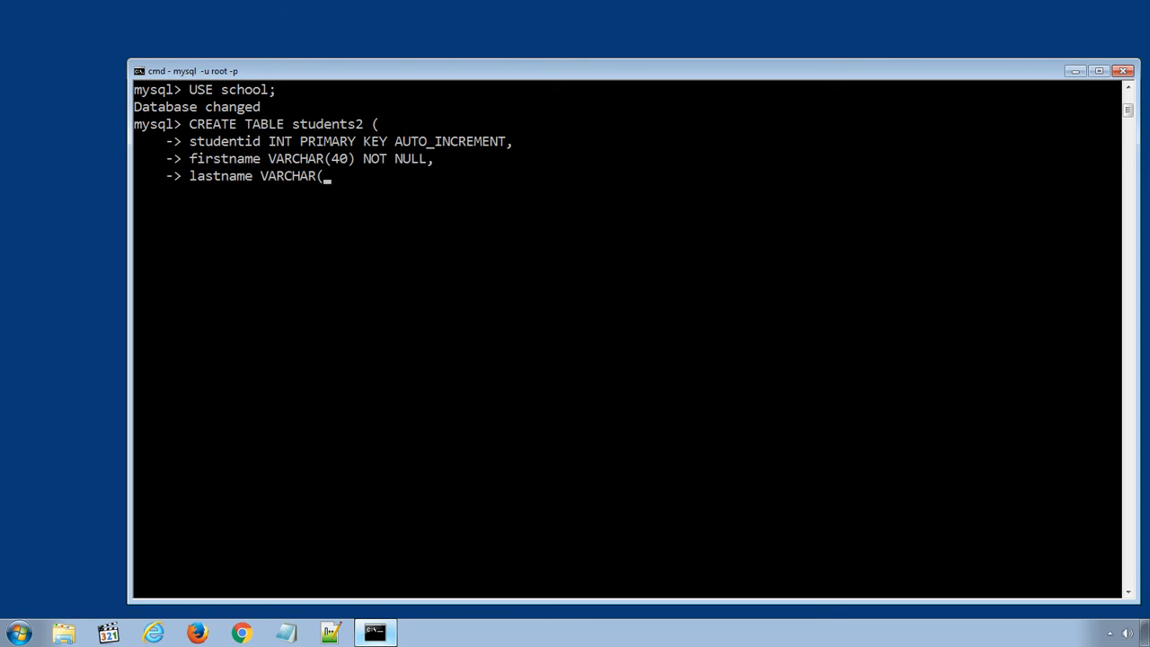
{"action": "type", "text": "40) NOT NULL,"}
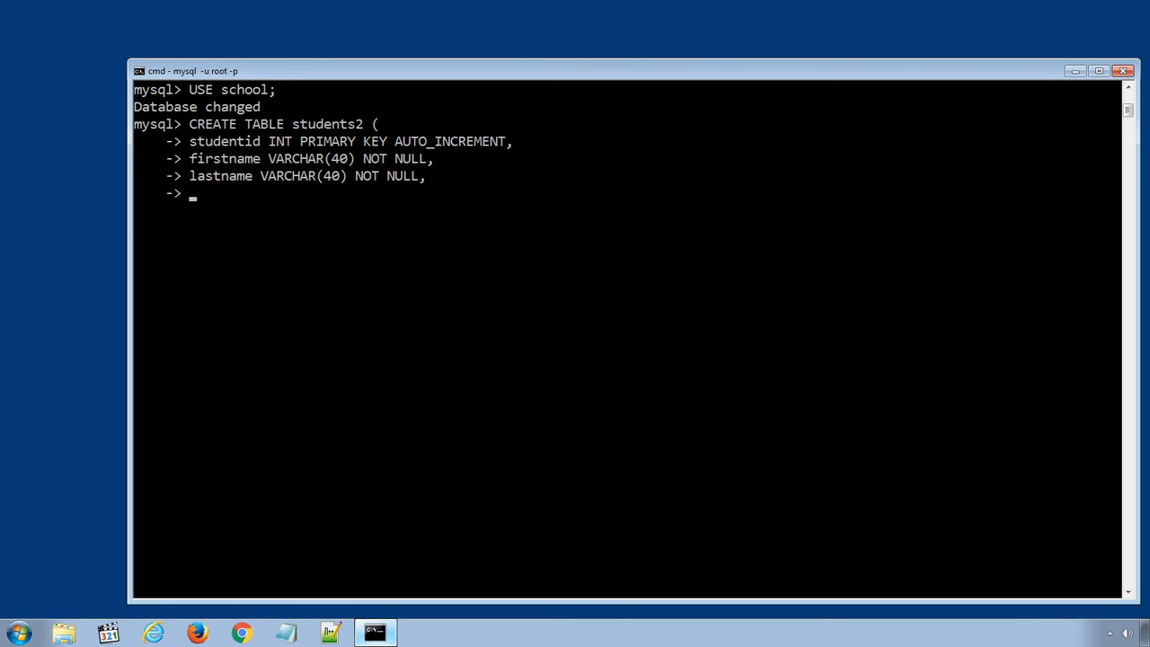
- Add class VARCHAR(20) and age INT, then finish and run the CREATE TABLE statement
{"action": "type", "text": "class V"}
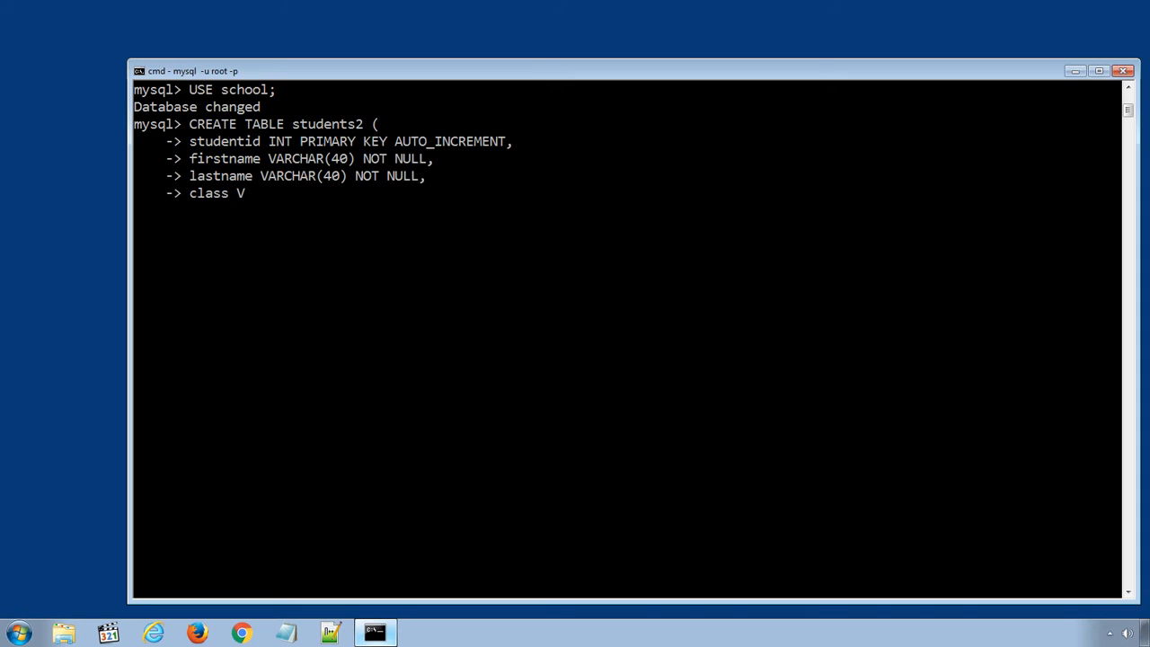
{"action": "type", "text": "ARCHAR"}
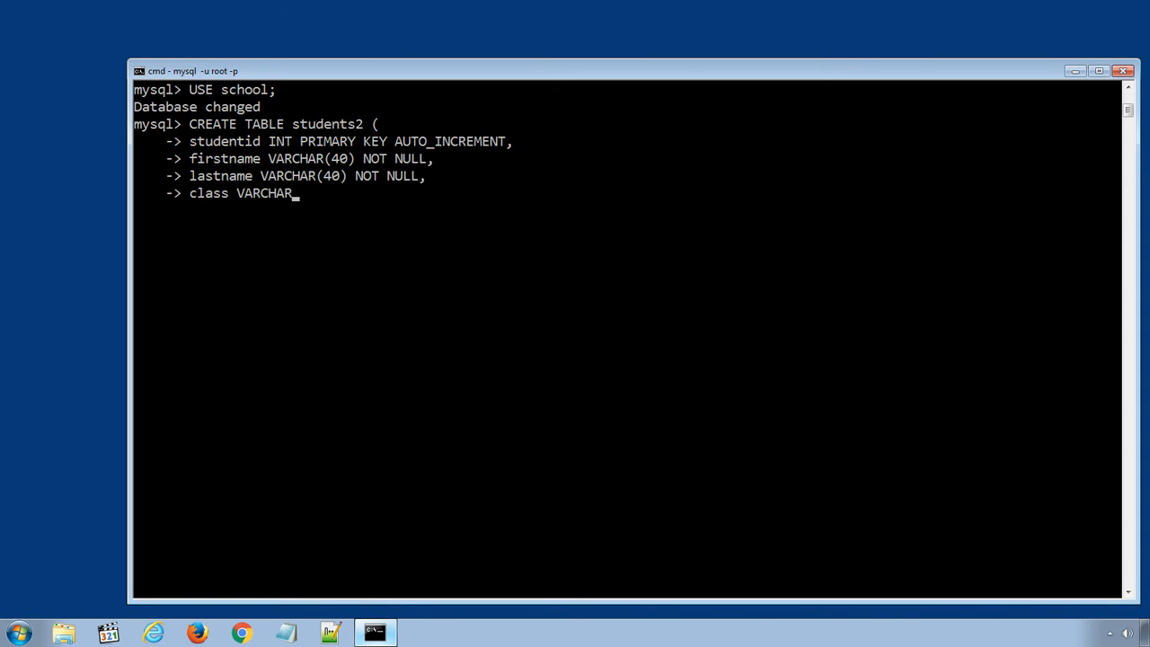
{"action": "type", "text": "(20"}
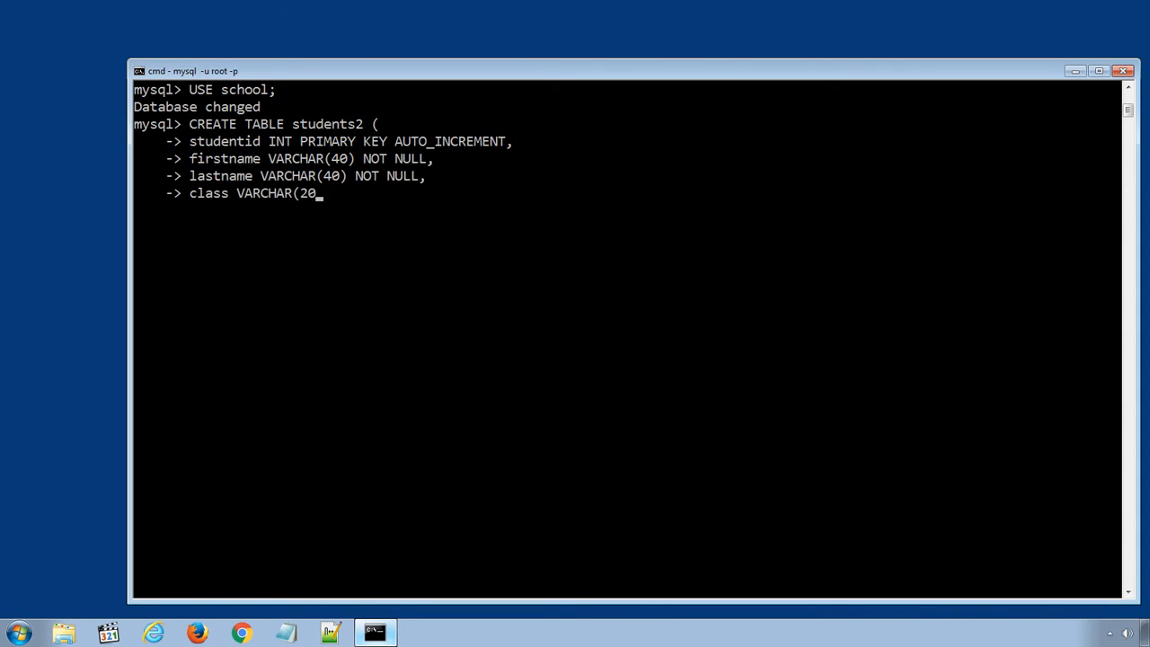
{"action": "type", "text": "),"}
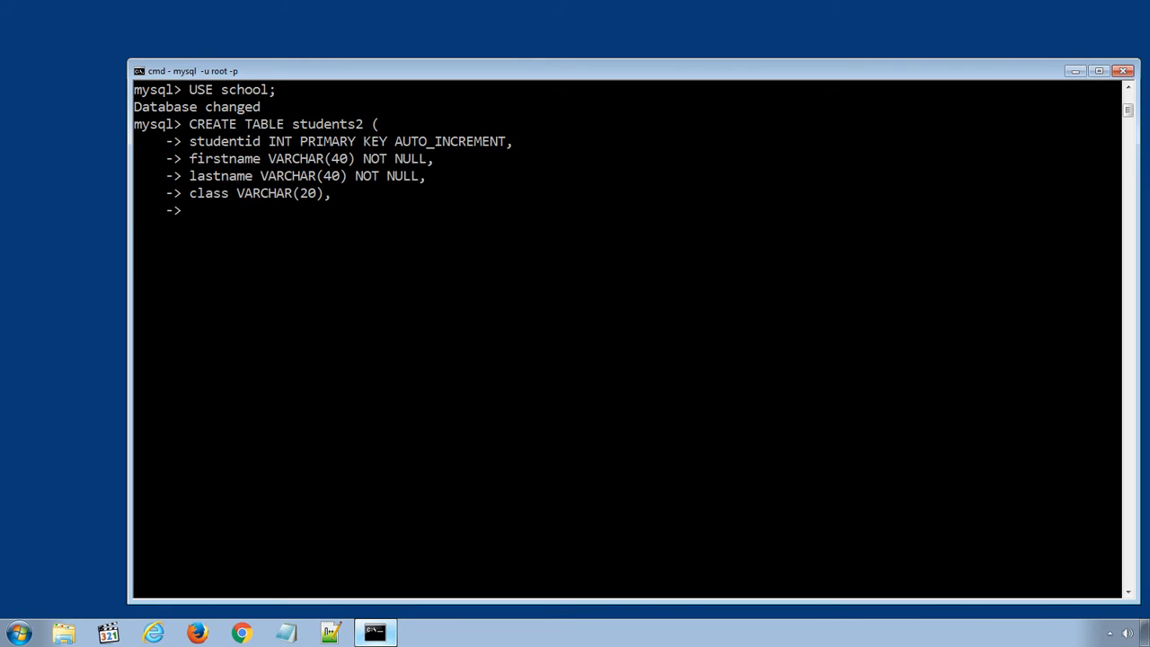
{"action": "type", "text": "age INT"}
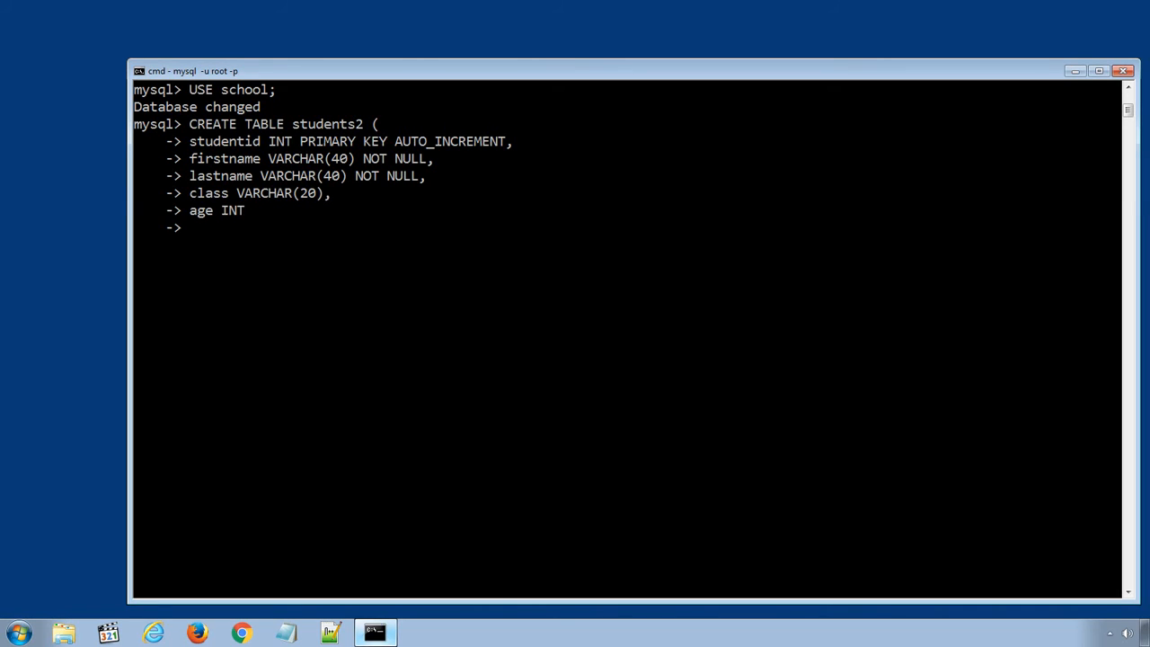
{"action": "type", "text": ");"}
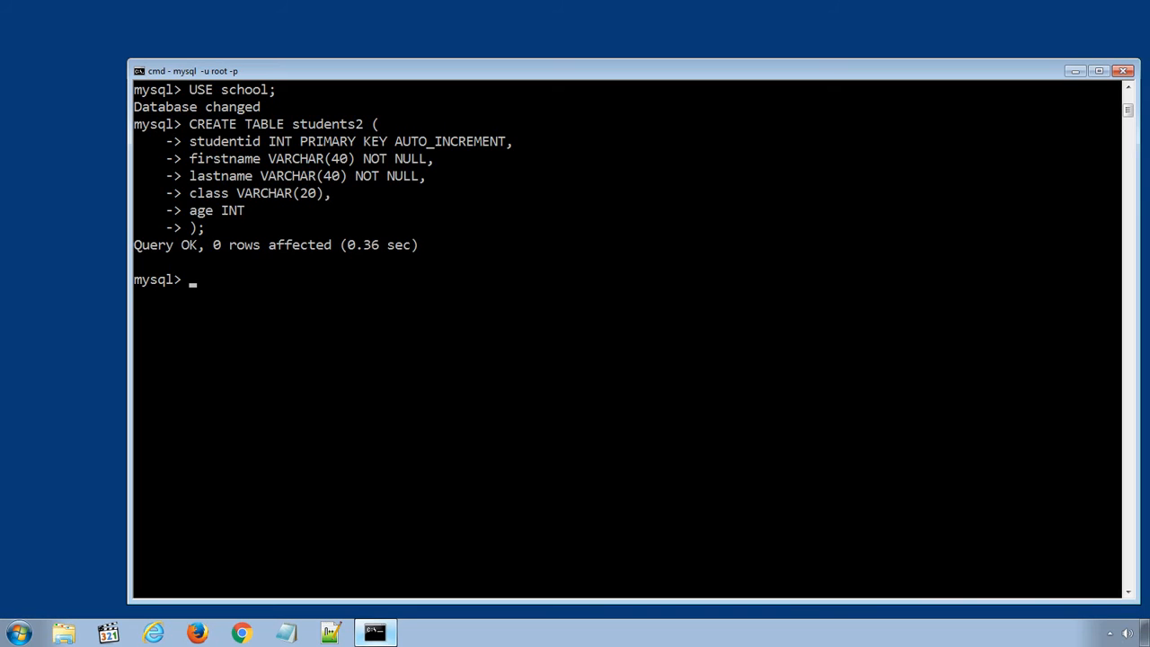
- Run SELECT * FROM students2 to confirm the new table returns an empty set
{"action": "type", "text": "se"}
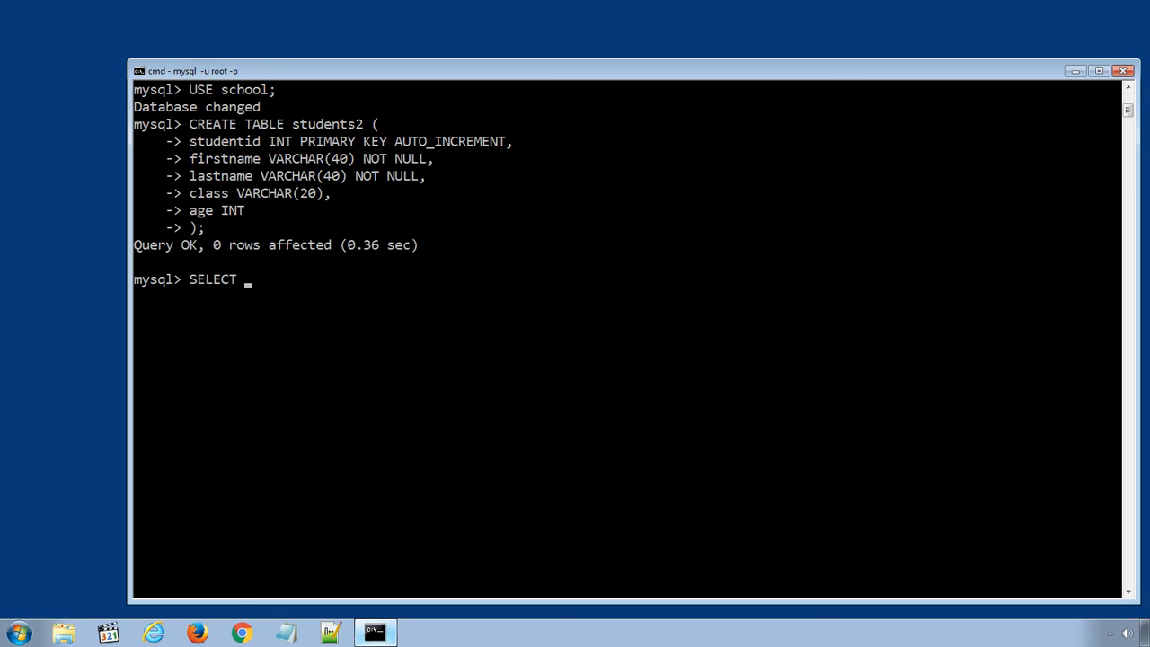
{"action": "type", "text": "* FRO"}
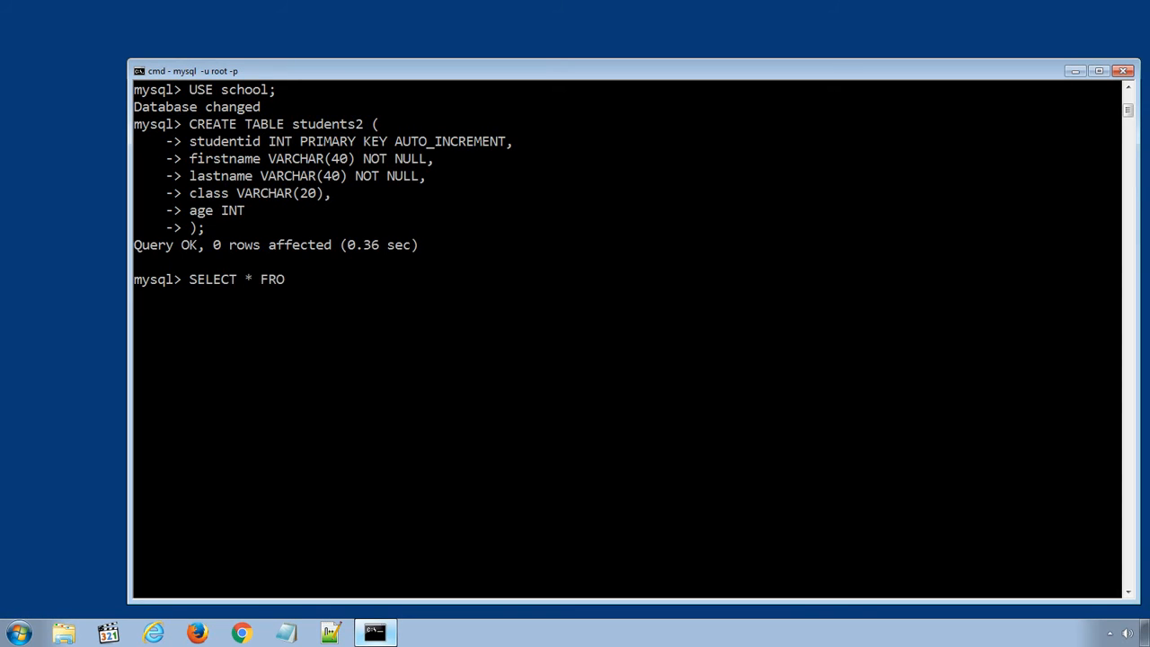
{"action": "type", "text": "M students2;"}
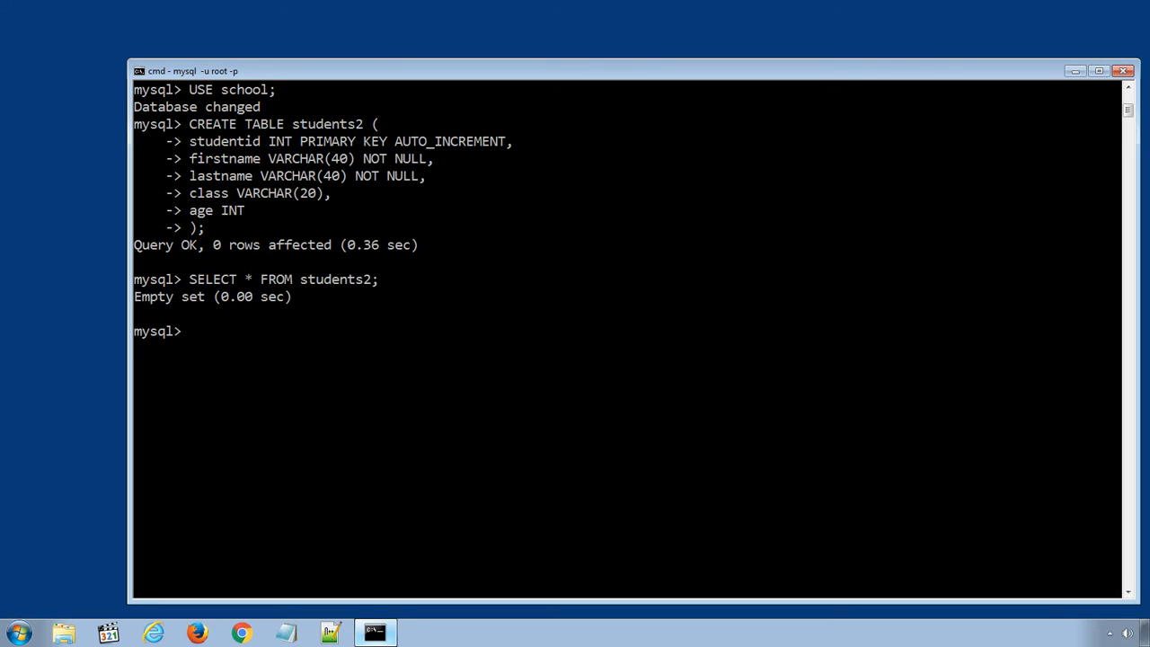
{"action": "type", "text": "IN"}
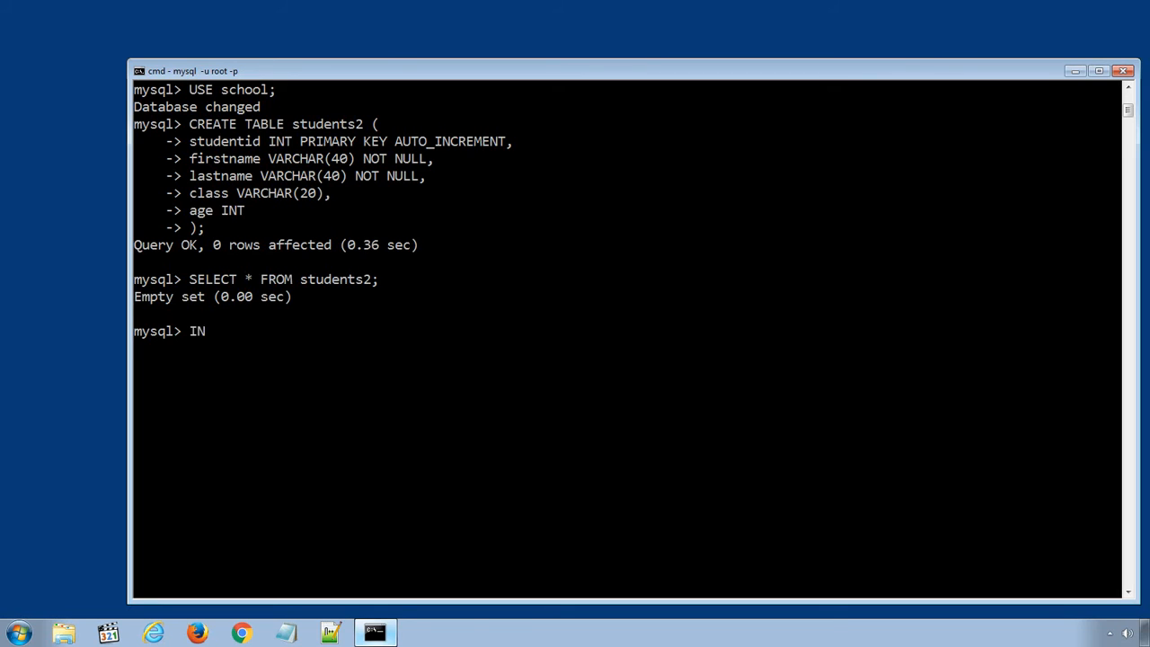
- Copy all rows with INSERT INTO students2 SELECT * FROM students
{"action": "type", "text": "SERT INTO stud"}
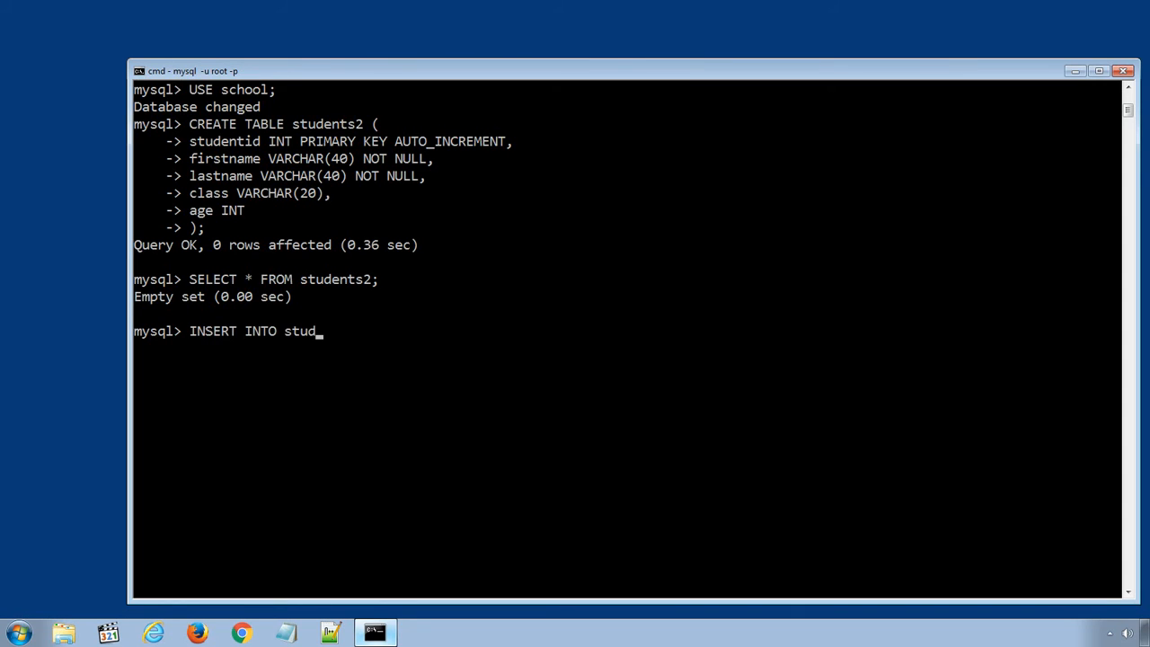
{"action": "type", "text": "ents"}
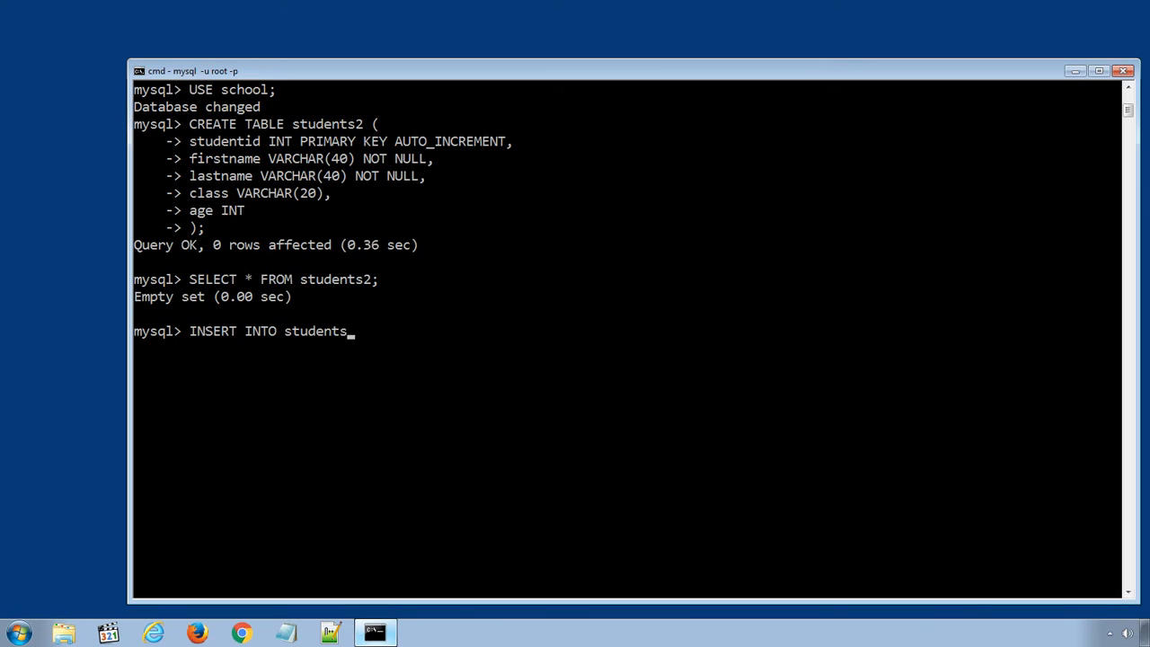
{"action": "type", "text": "2 S"}
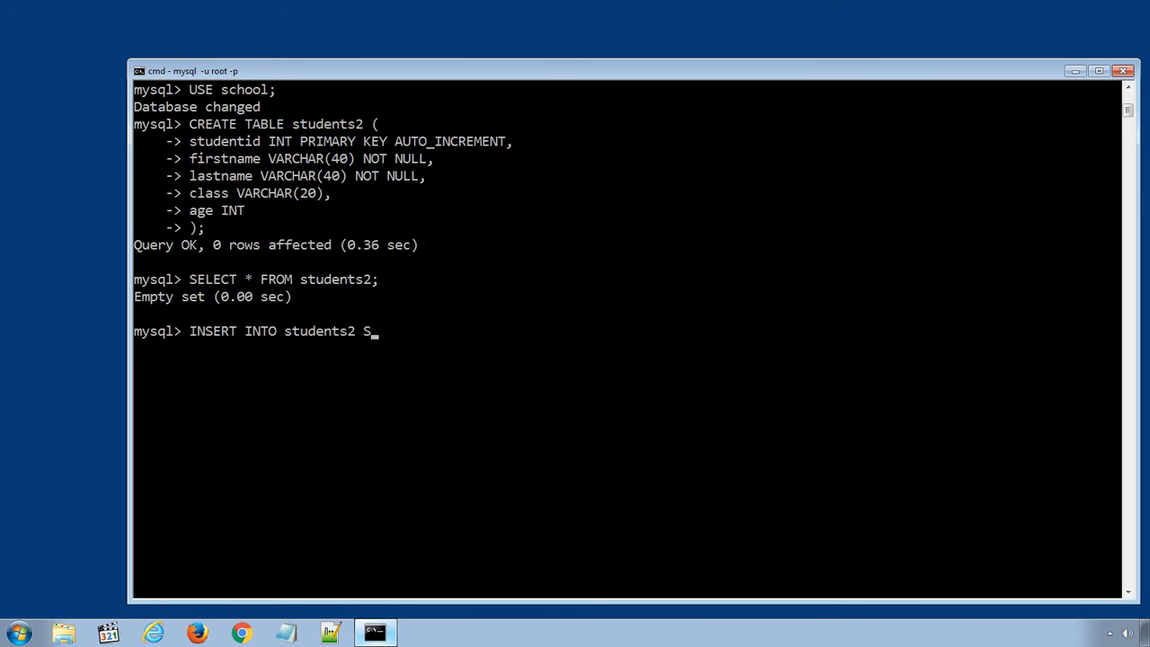
{"action": "type", "text": "ELECT * FROM stude"}
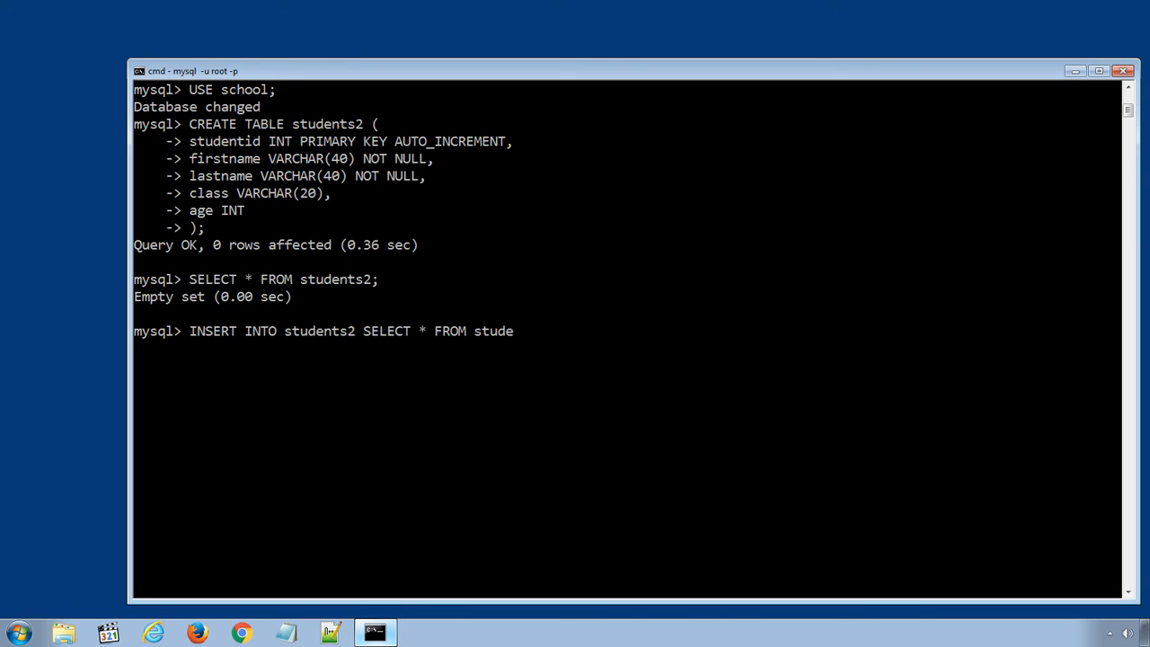
{"action": "type", "text": "nts;"}
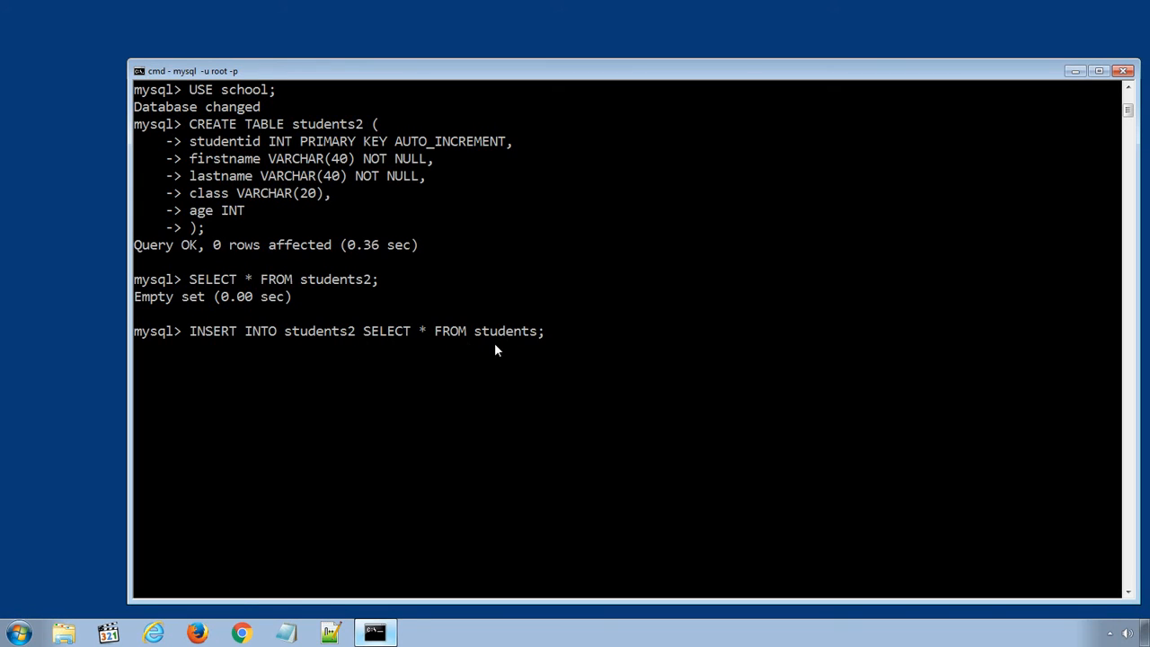
{"action": "mouse_move", "coordinate": [512, 341]}
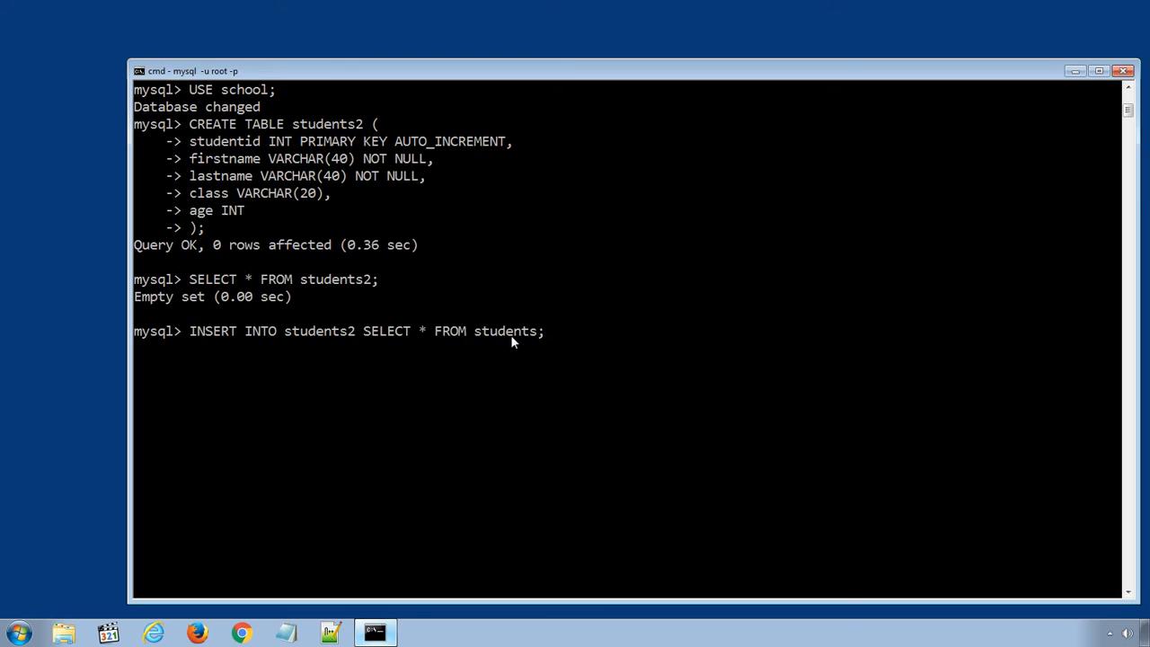
{"action": "mouse_move", "coordinate": [449, 343]}
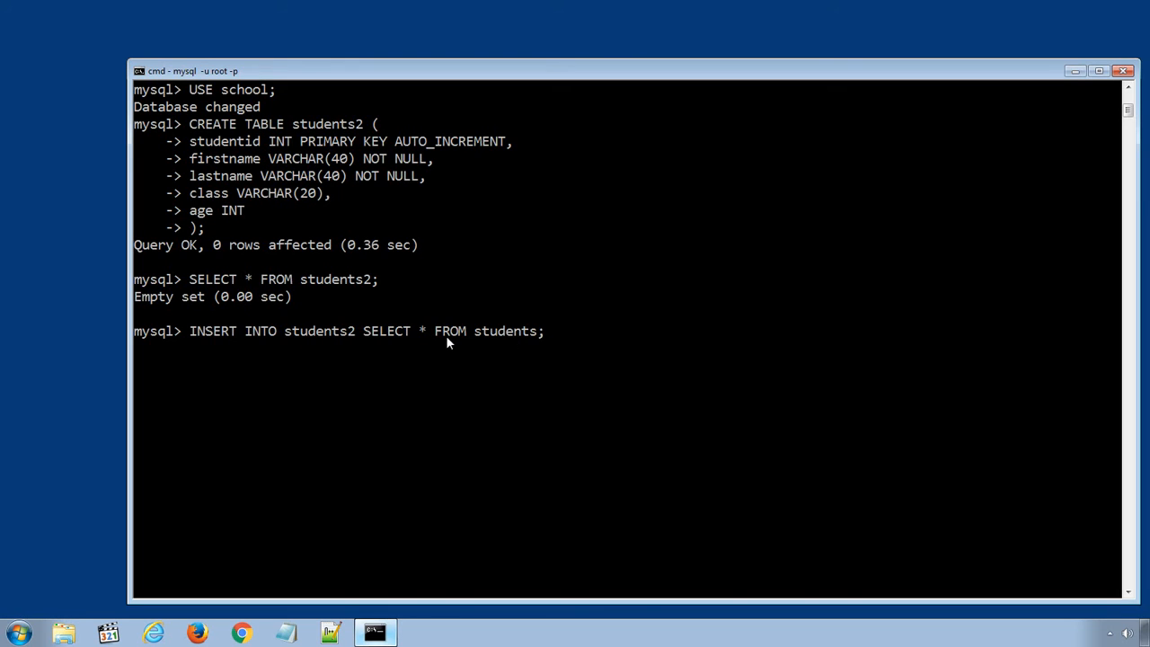
{"action": "mouse_move", "coordinate": [266, 336]}
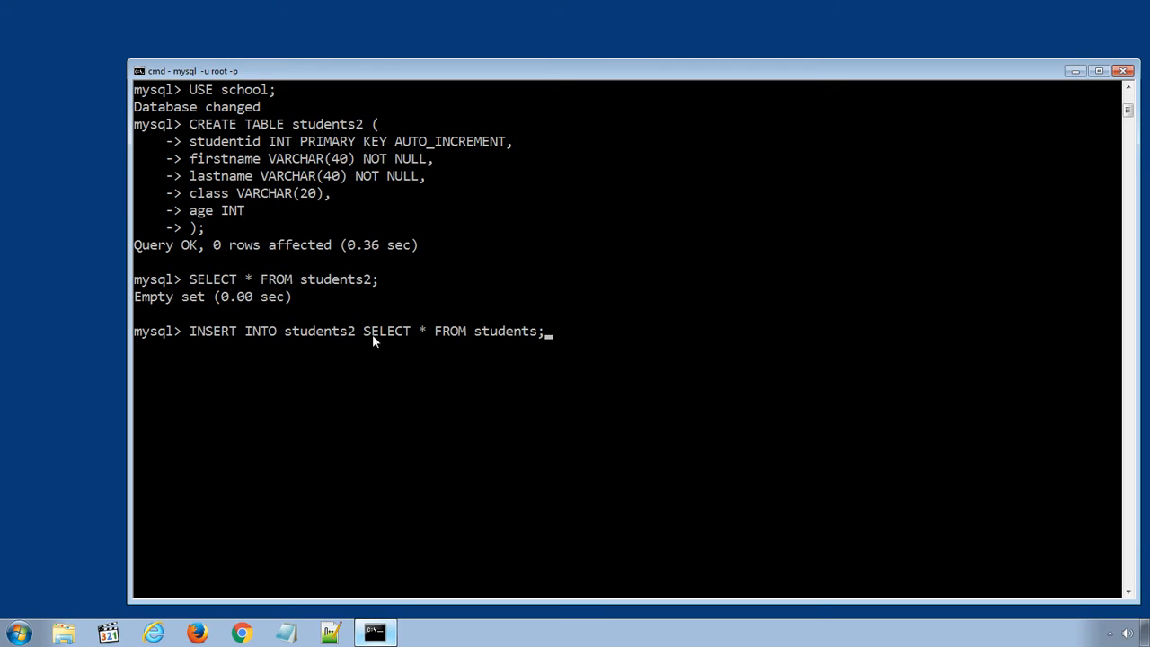
{"action": "mouse_move", "coordinate": [494, 406]}
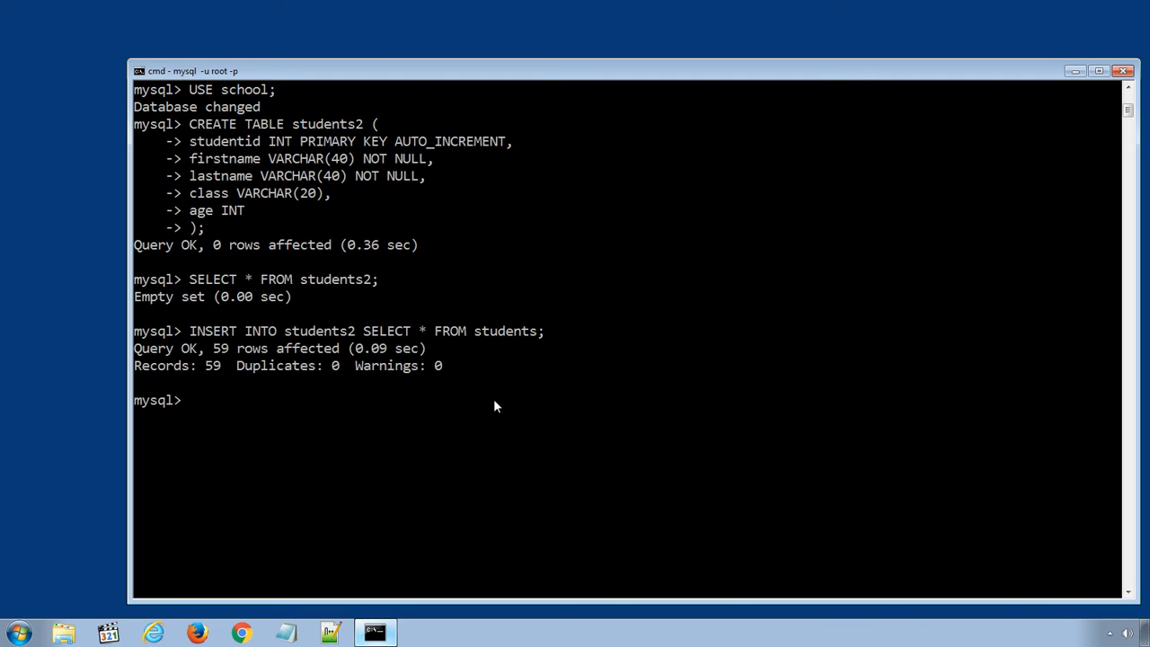
{"action": "mouse_move", "coordinate": [223, 376]}
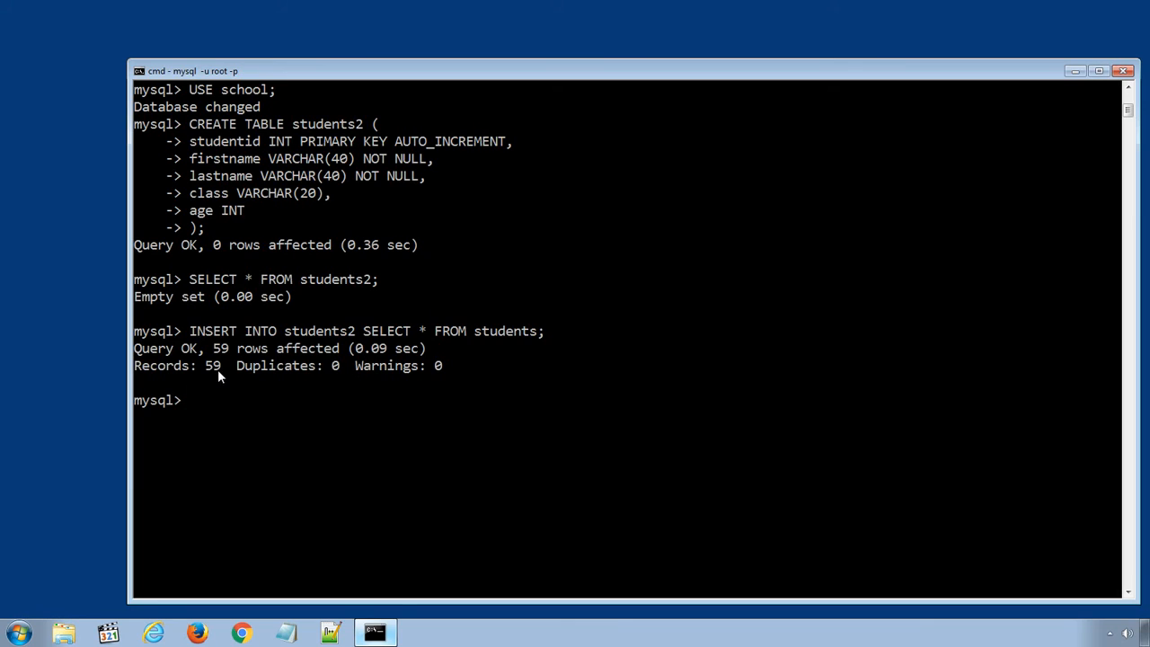
{"action": "mouse_move", "coordinate": [237, 376]}
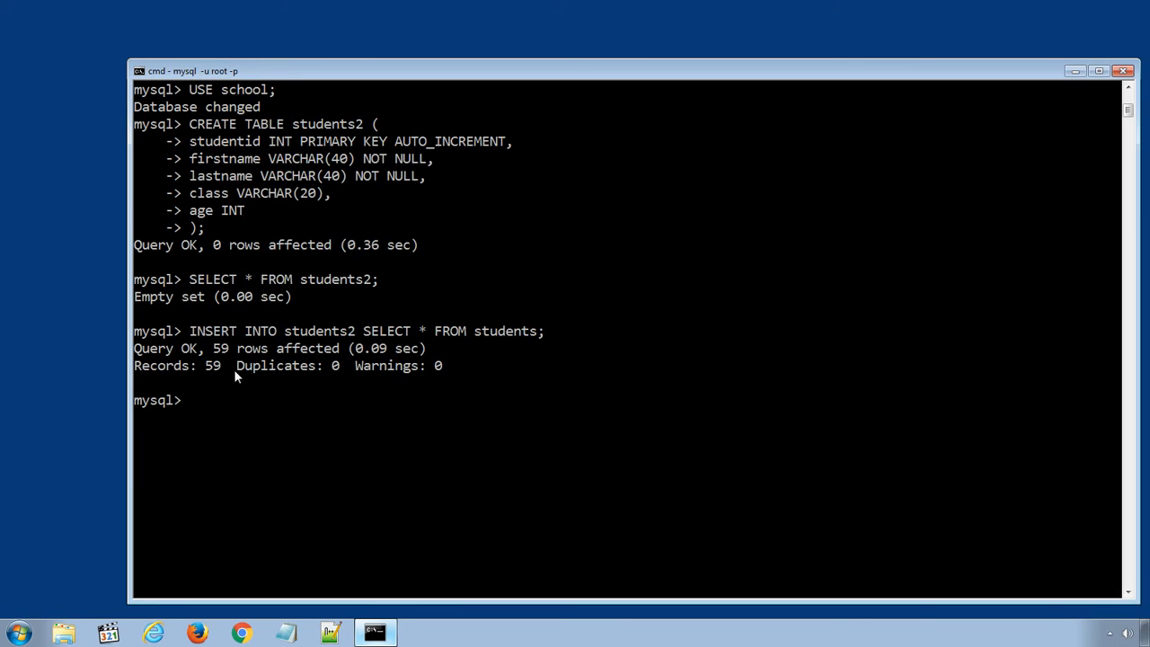
{"action": "mouse_move", "coordinate": [332, 409]}
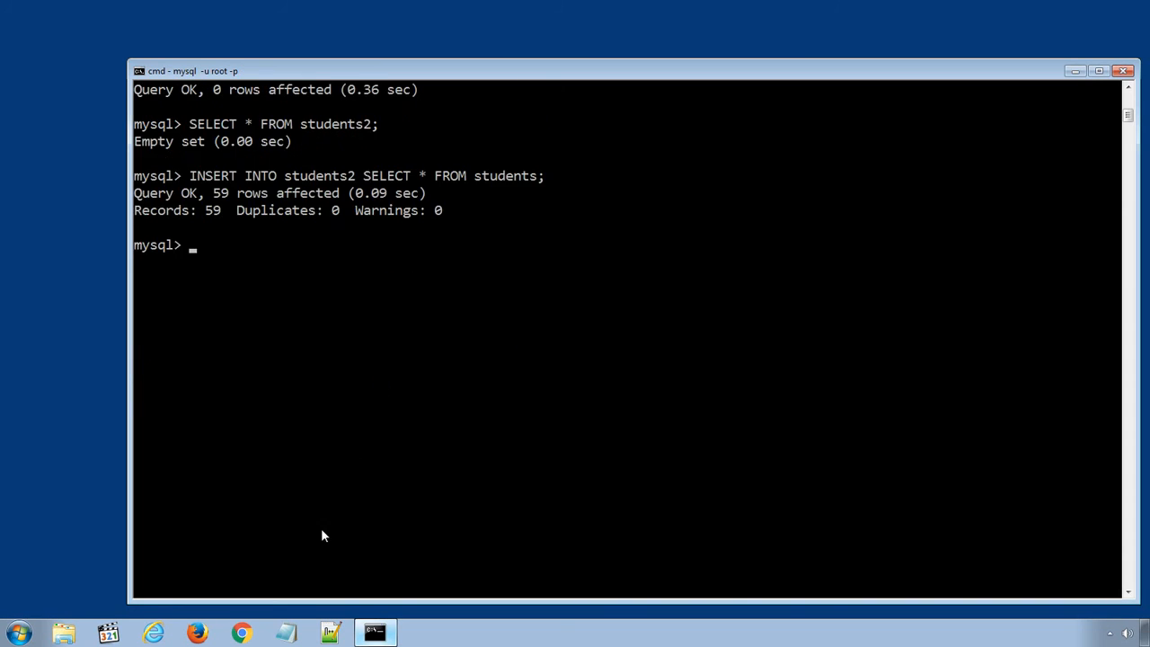
{"action": "mouse_move", "coordinate": [399, 514]}
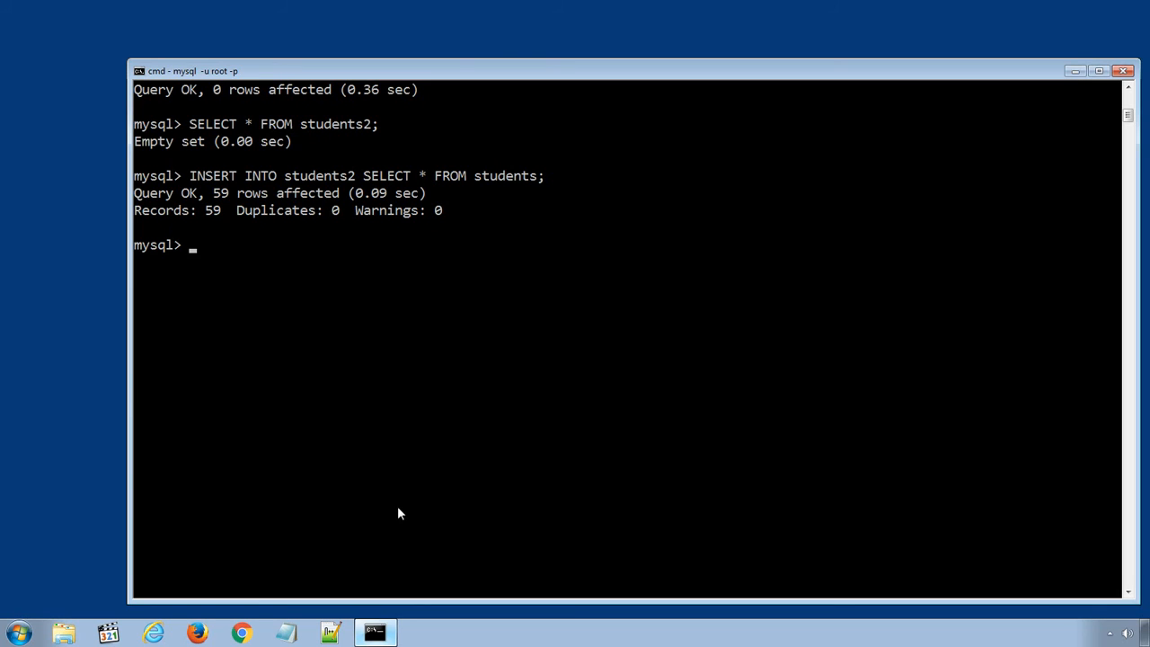
- List the 59 copied rows with SELECT * FROM students2 and scroll through them
{"action": "type", "text": "SELECT"}
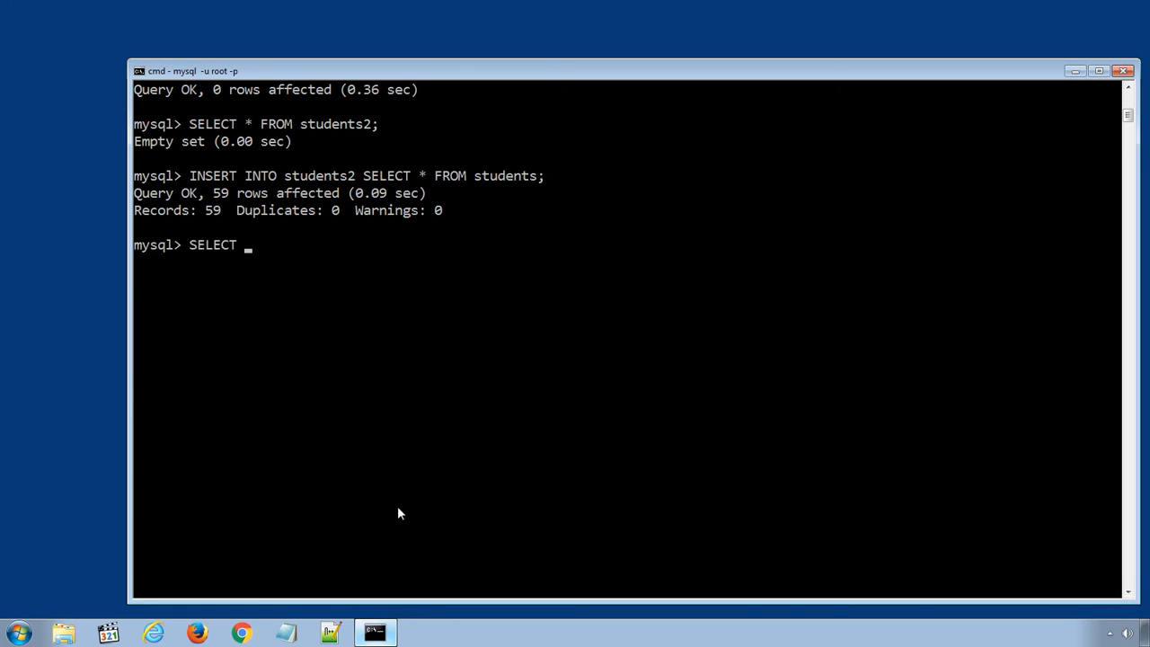
{"action": "type", "text": "* FROM"}
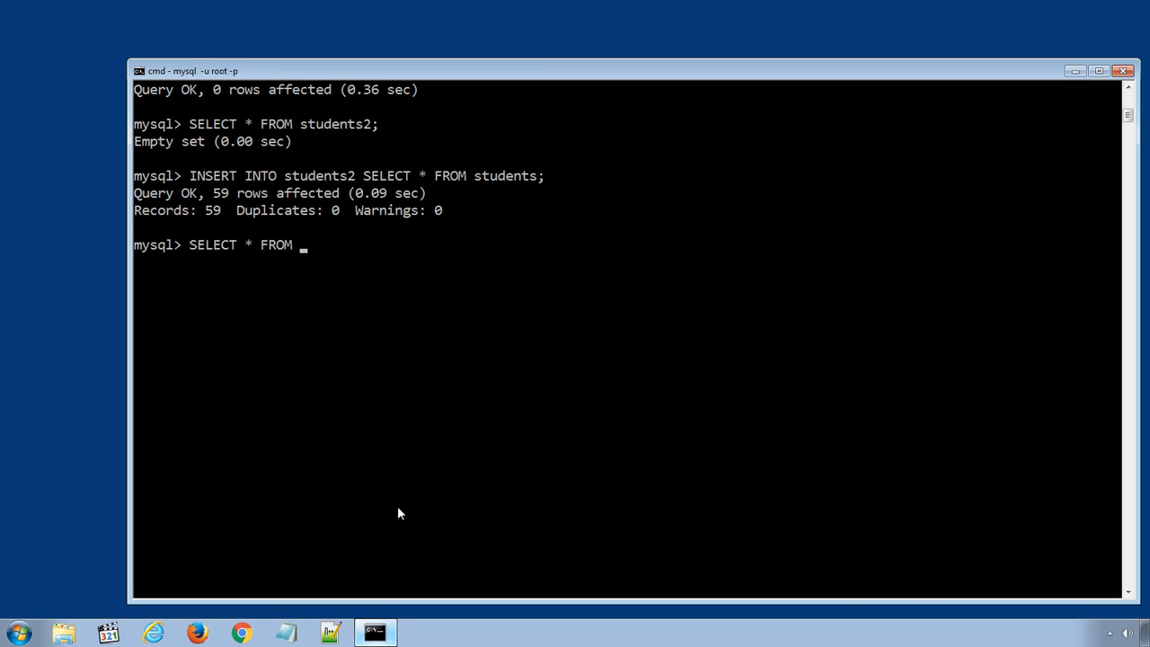
{"action": "type", "text": "students"}
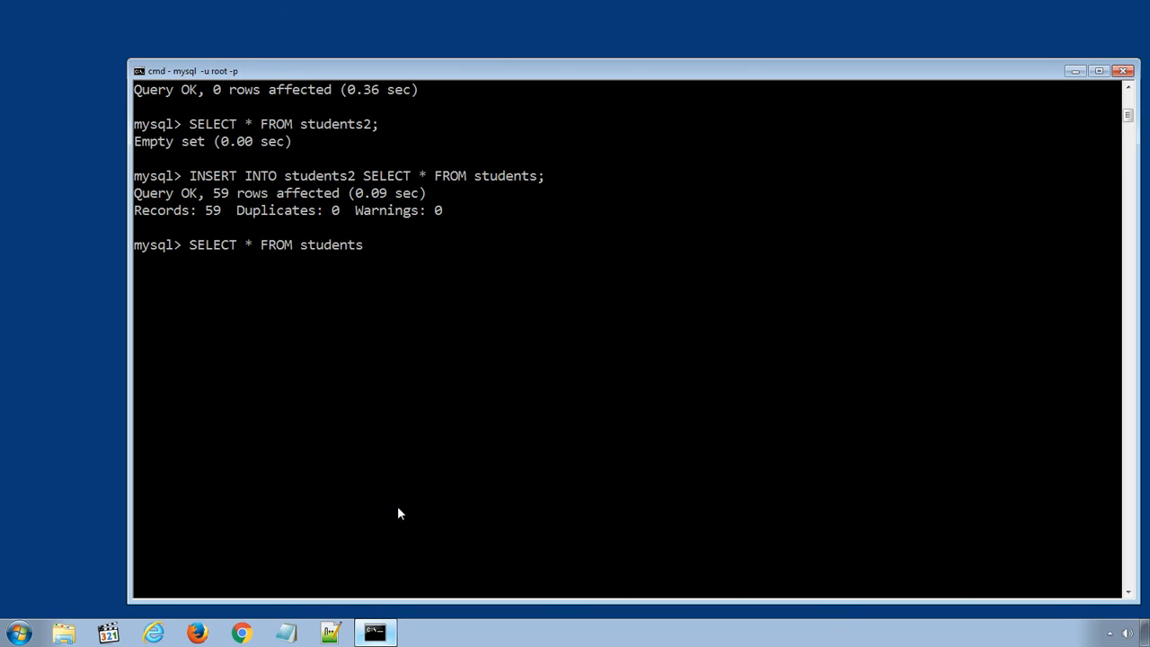
{"action": "type", "text": "2;"}
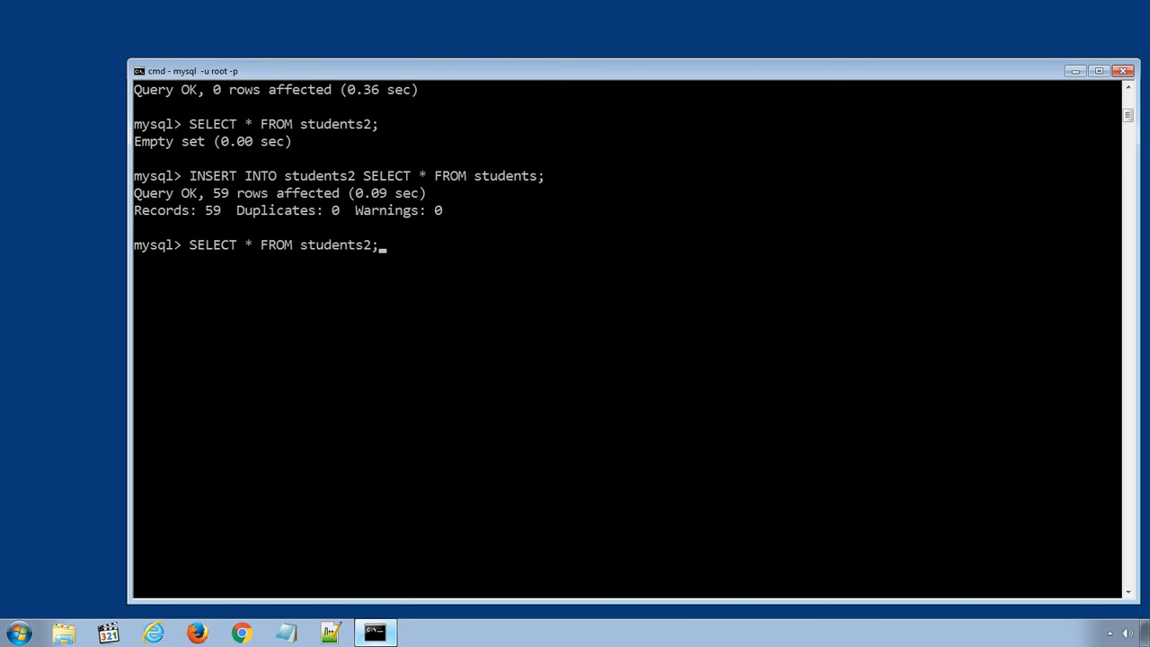
{"action": "key", "text": "enter"}
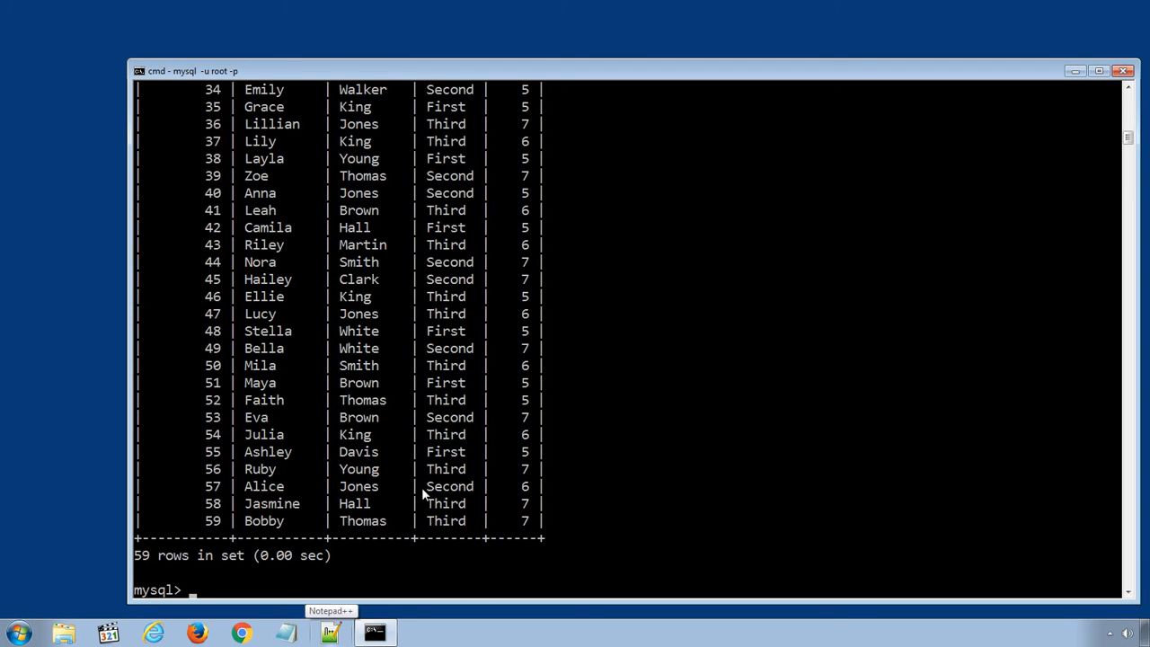
{"action": "scroll", "scroll_direction": "down", "scroll_amount": 3}
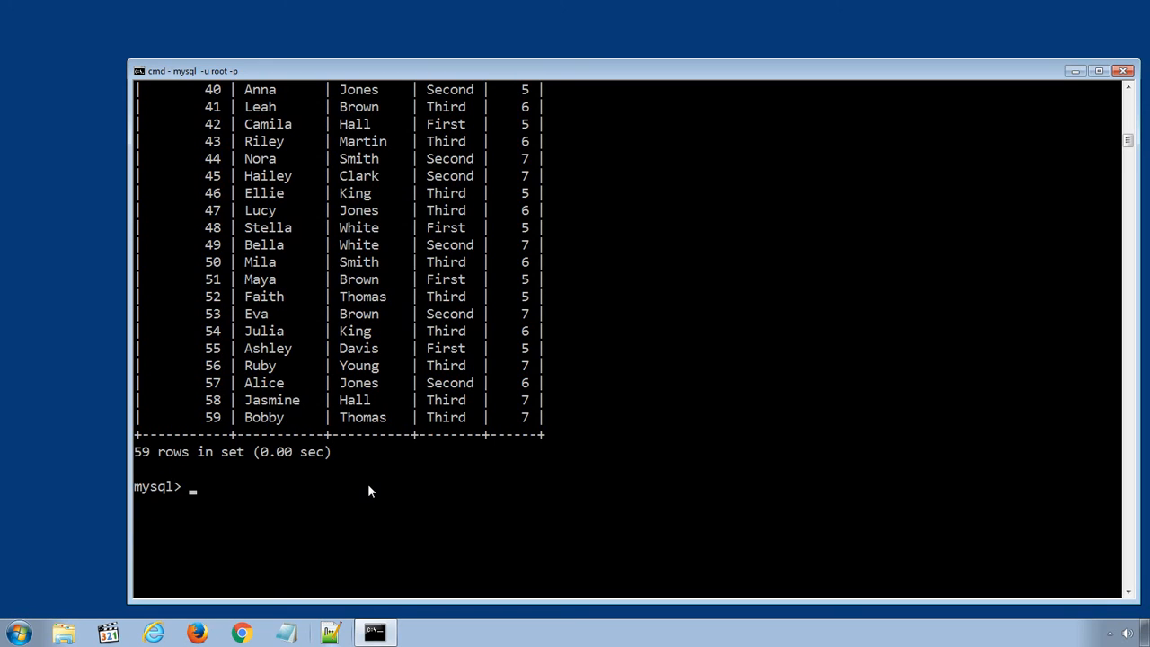
- Empty the table with DELETE FROM students2, removing all 59 rows
{"action": "type", "text": "D"}
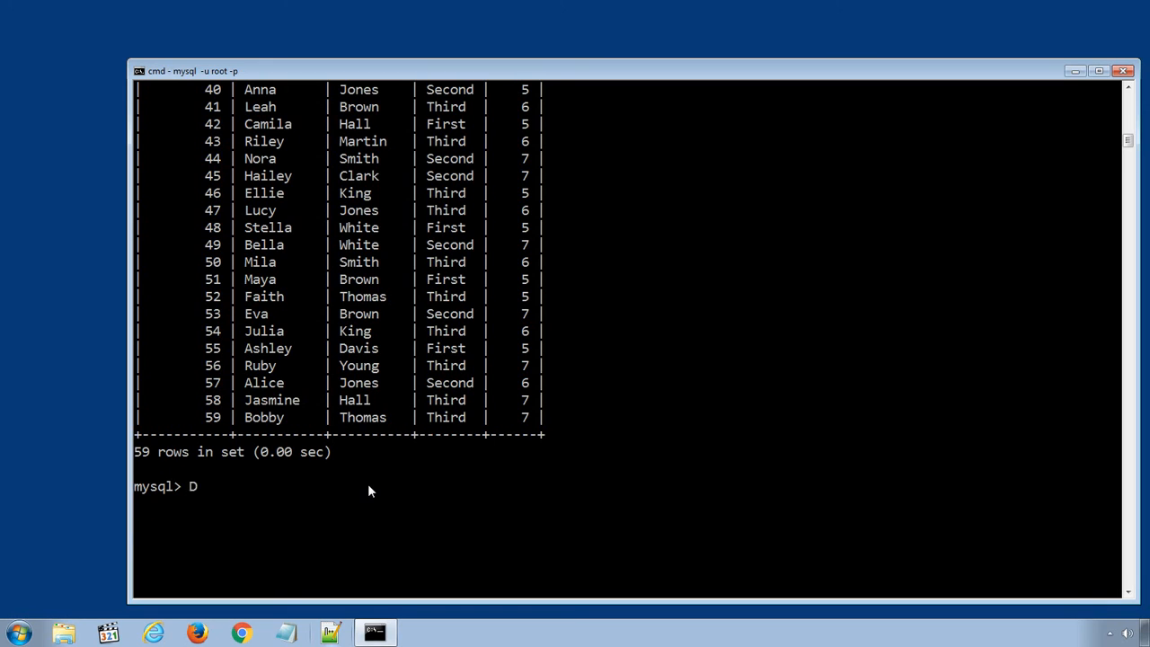
{"action": "type", "text": "E"}
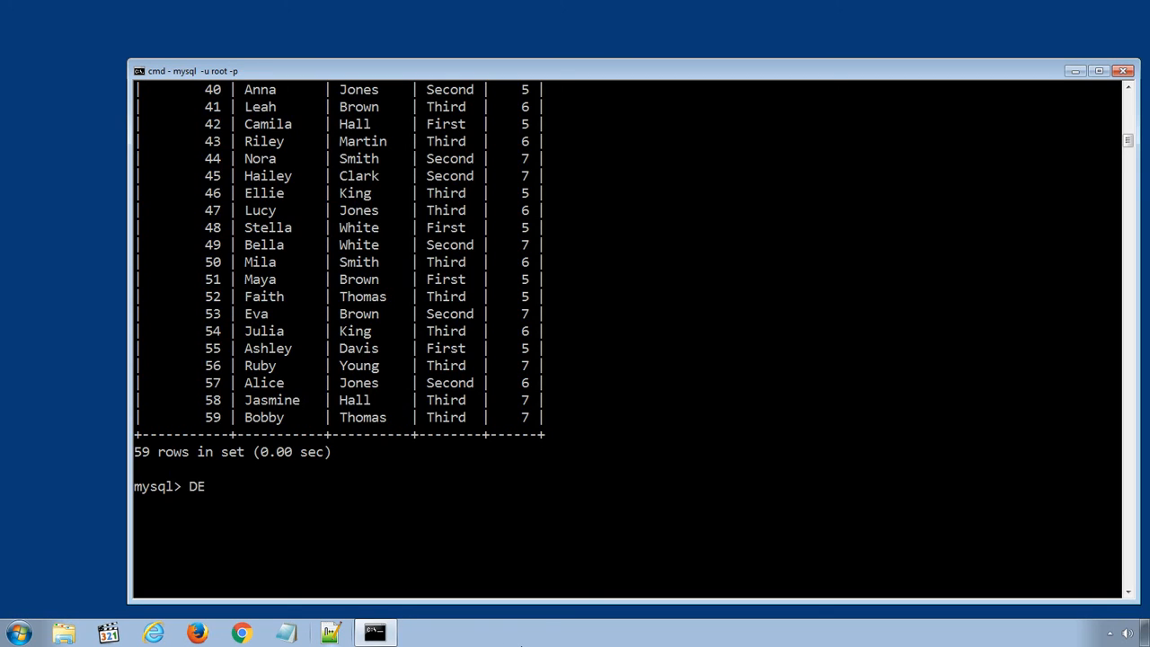
{"action": "type", "text": "LETE FRO"}
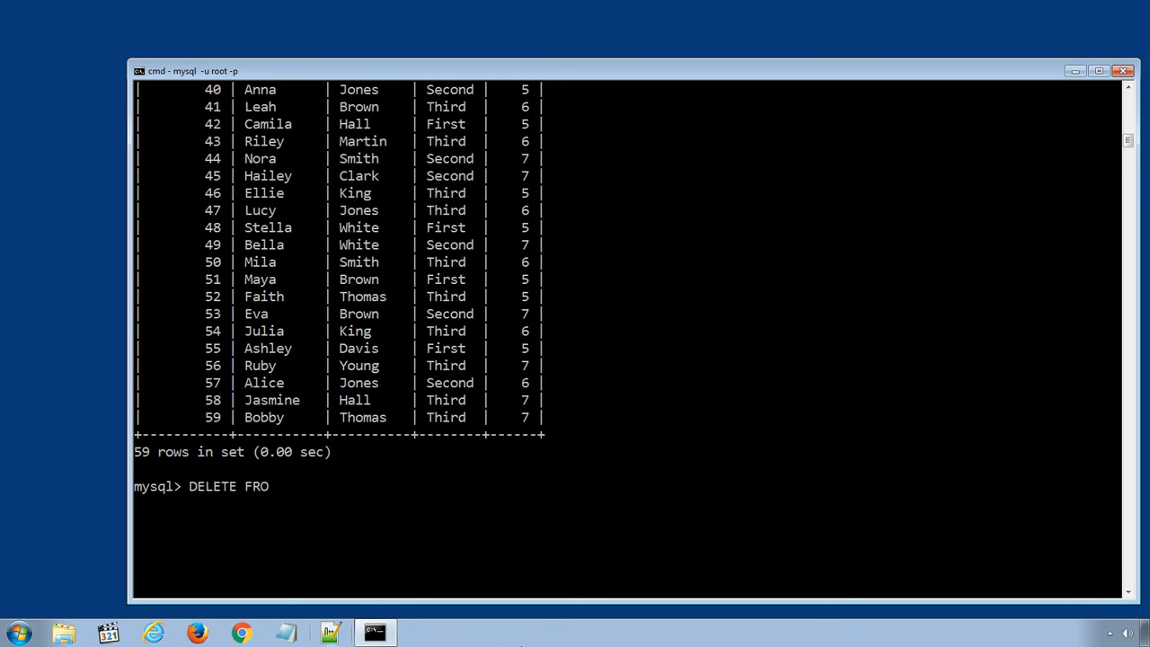
{"action": "type", "text": "M"}
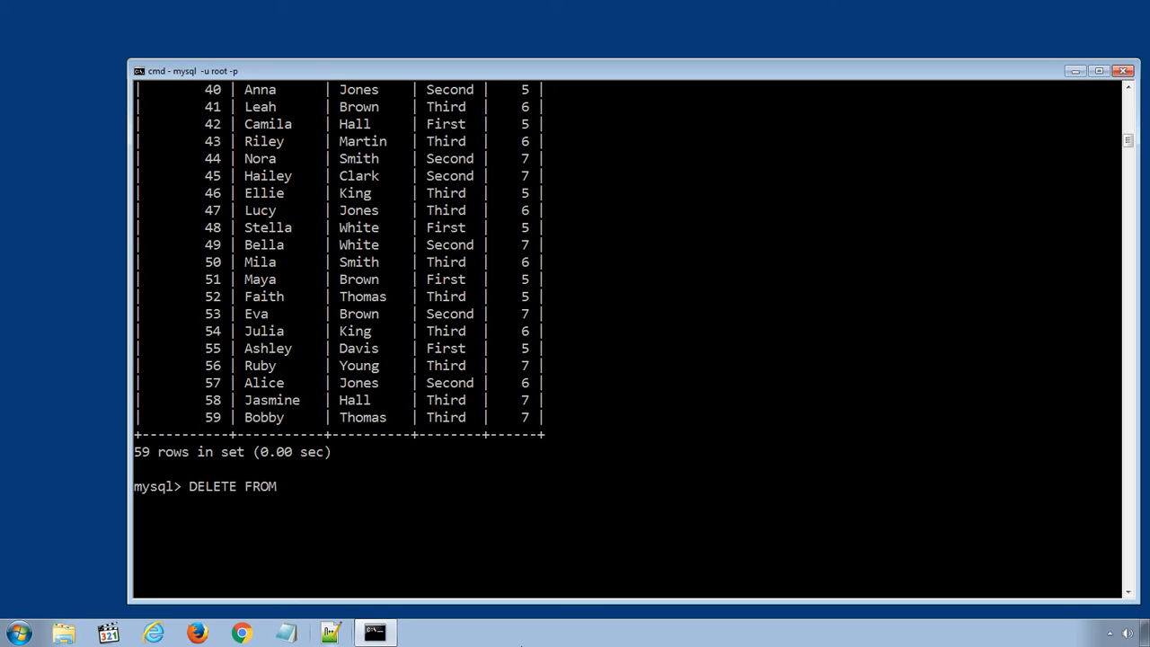
{"action": "type", "text": "students;"}
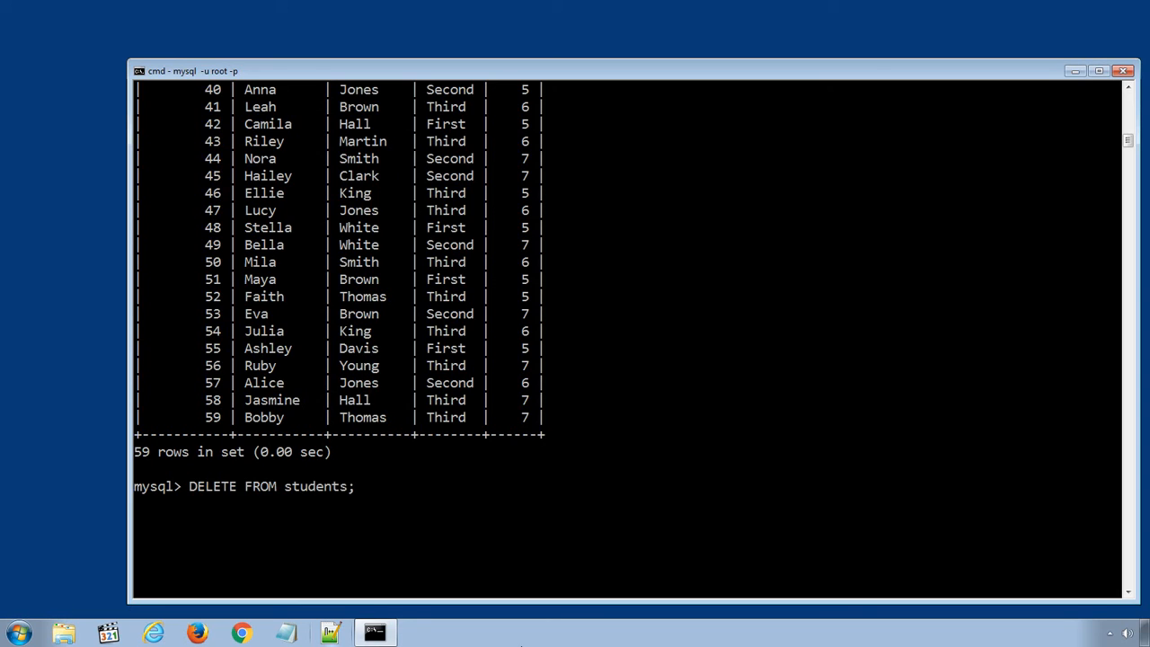
{"action": "type", "text": "2"}
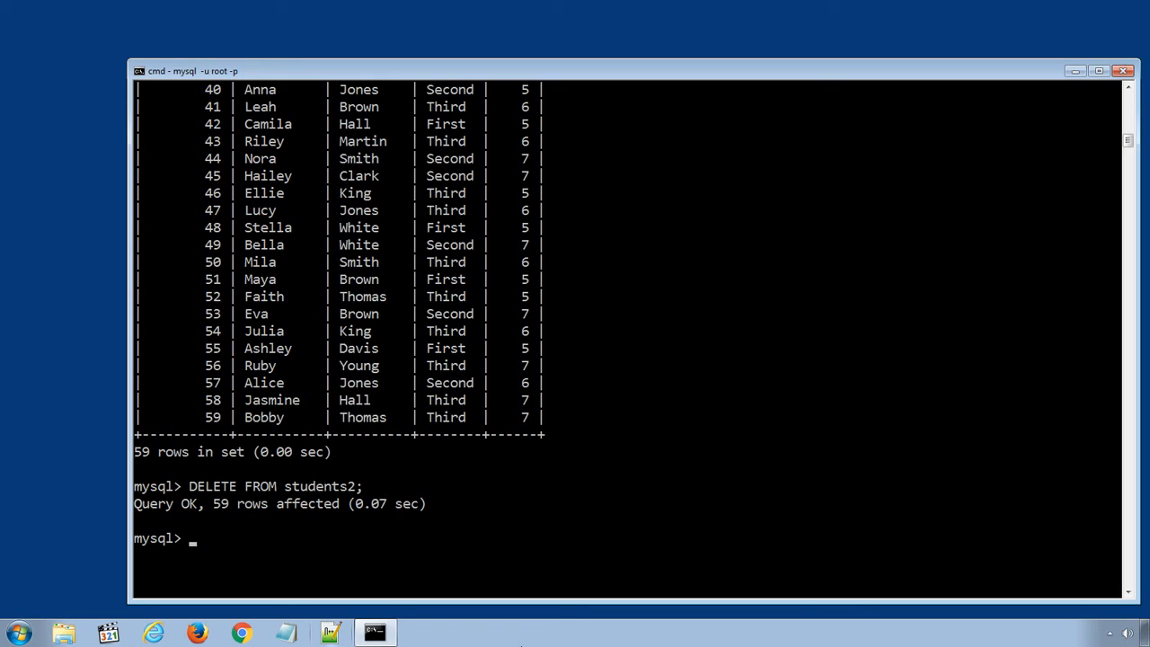
- Write INSERT INTO students2 (firstname, lastname) SELECT as the target column list
{"action": "type", "text": "INS"}
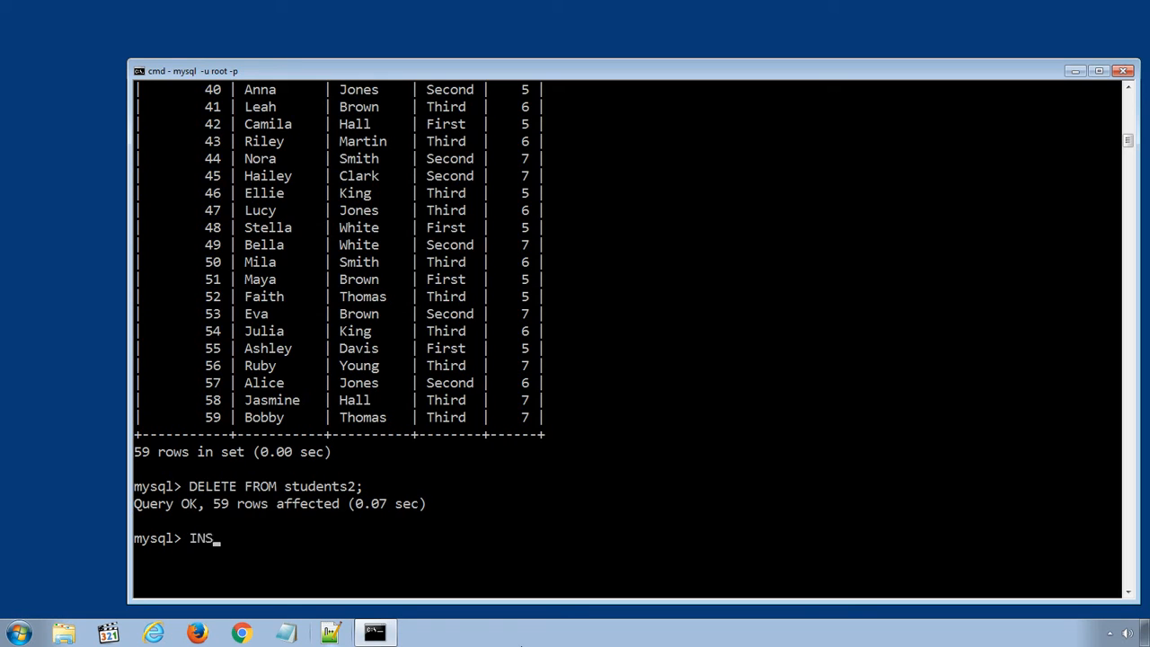
{"action": "type", "text": "ERT IN"}
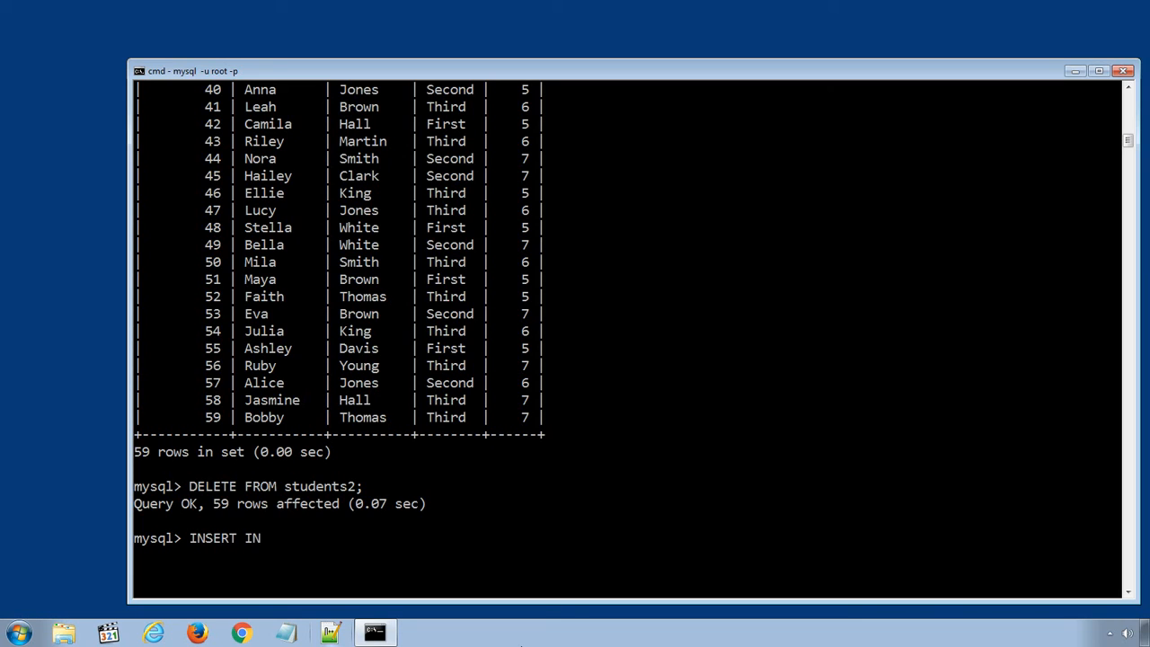
{"action": "type", "text": "TO stud"}
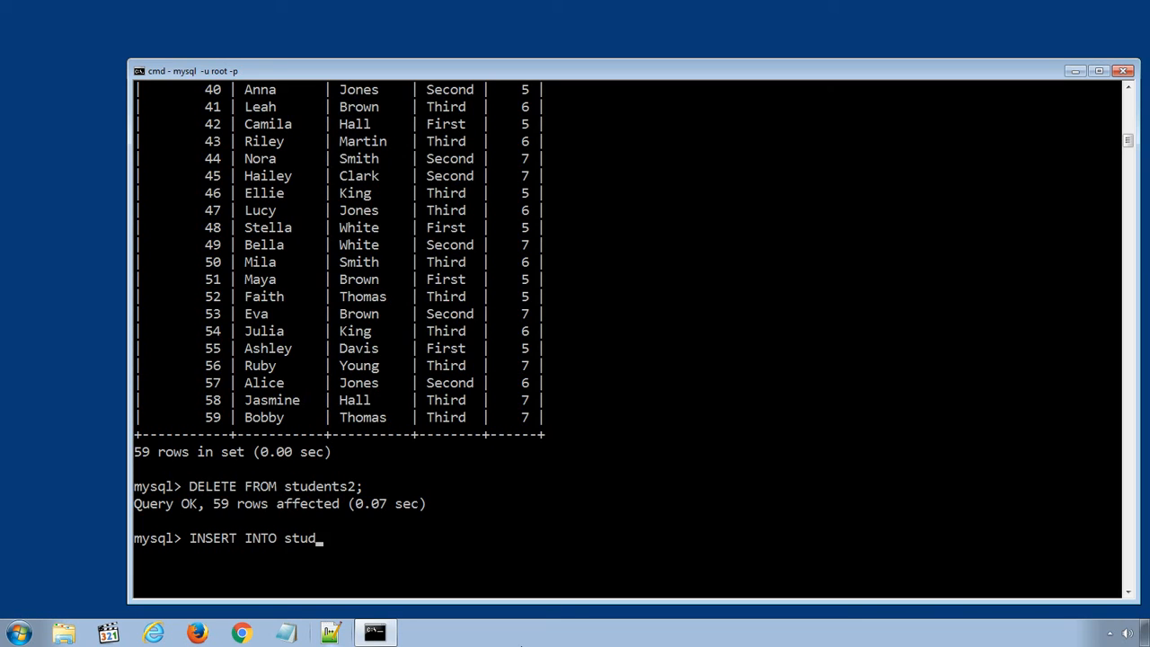
{"action": "type", "text": "ents2"}
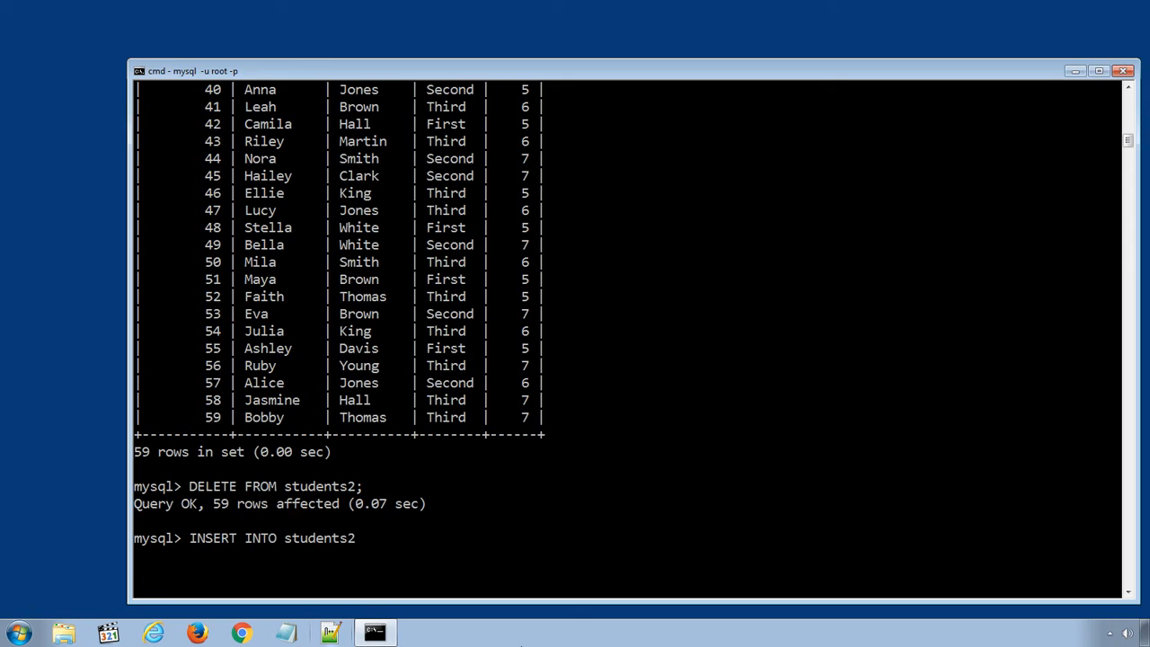
{"action": "type", "text": "("}
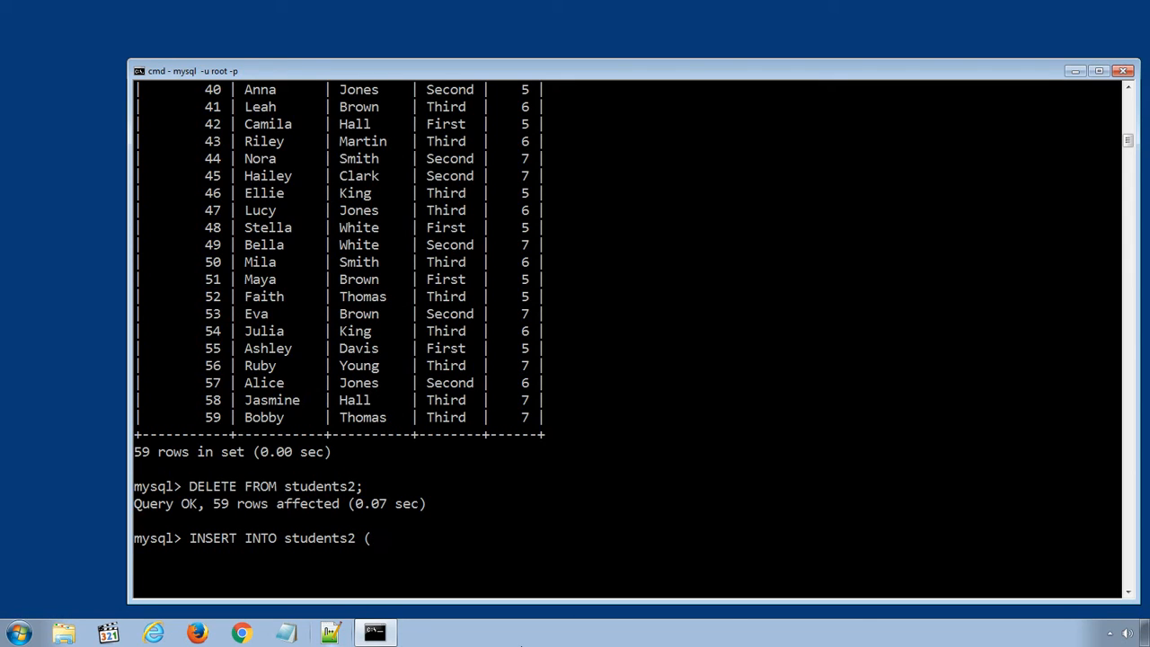
{"action": "type", "text": "fi"}
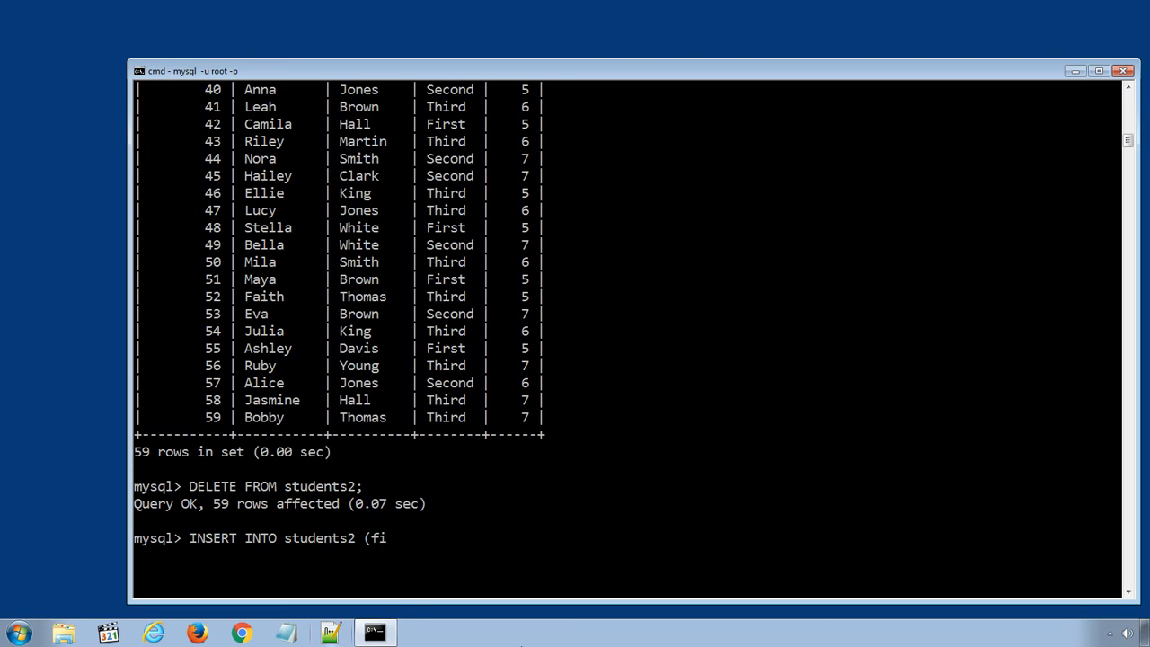
{"action": "type", "text": "rstname,"}
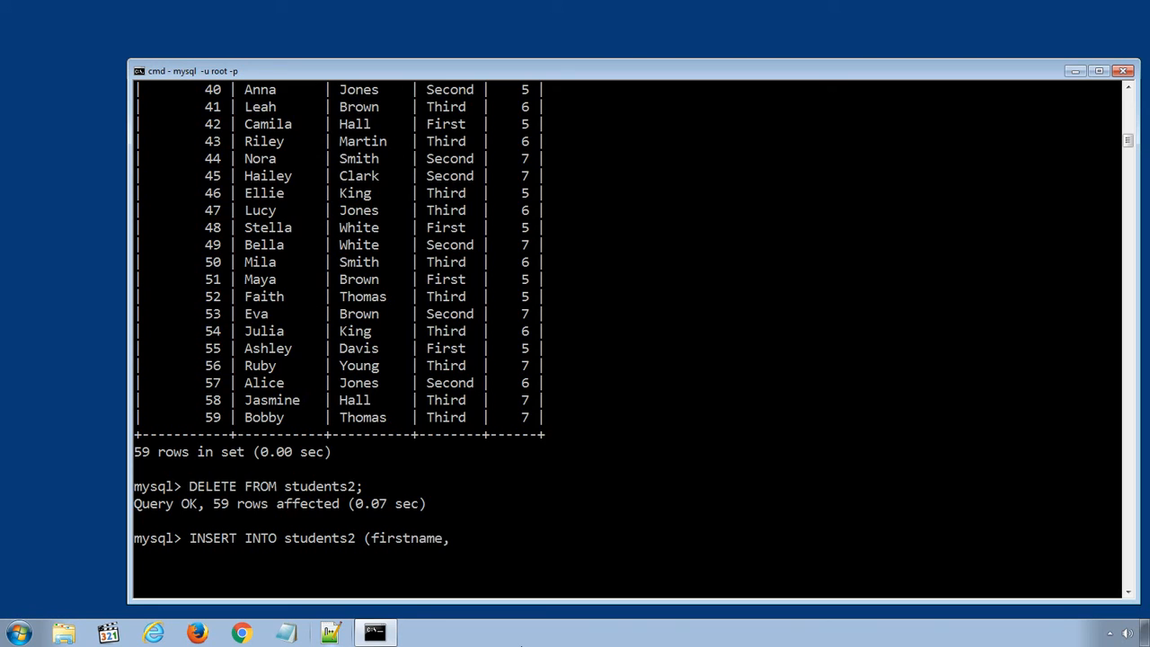
{"action": "type", "text": "la"}
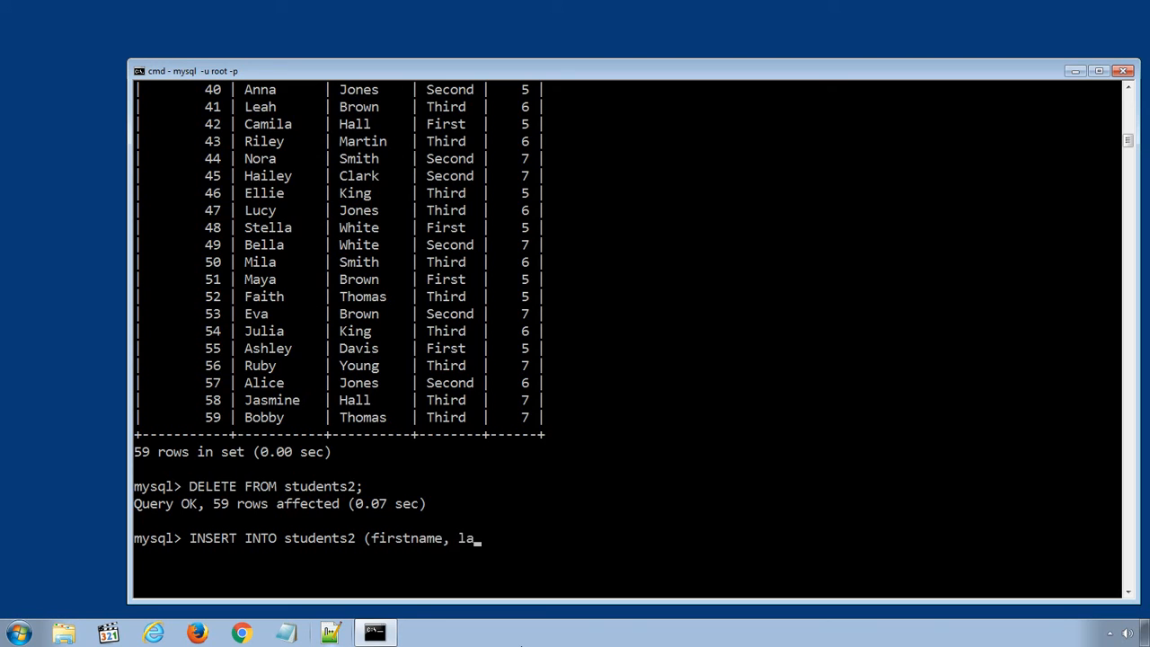
{"action": "type", "text": "stname"}
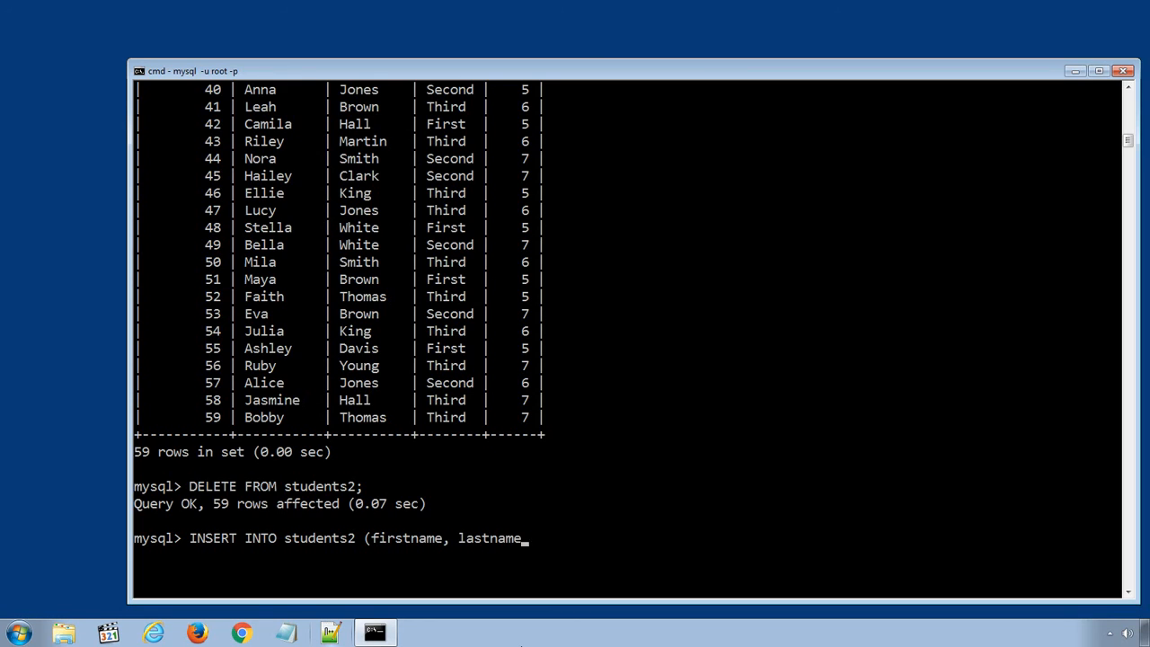
{"action": "type", "text": ") SELECT"}
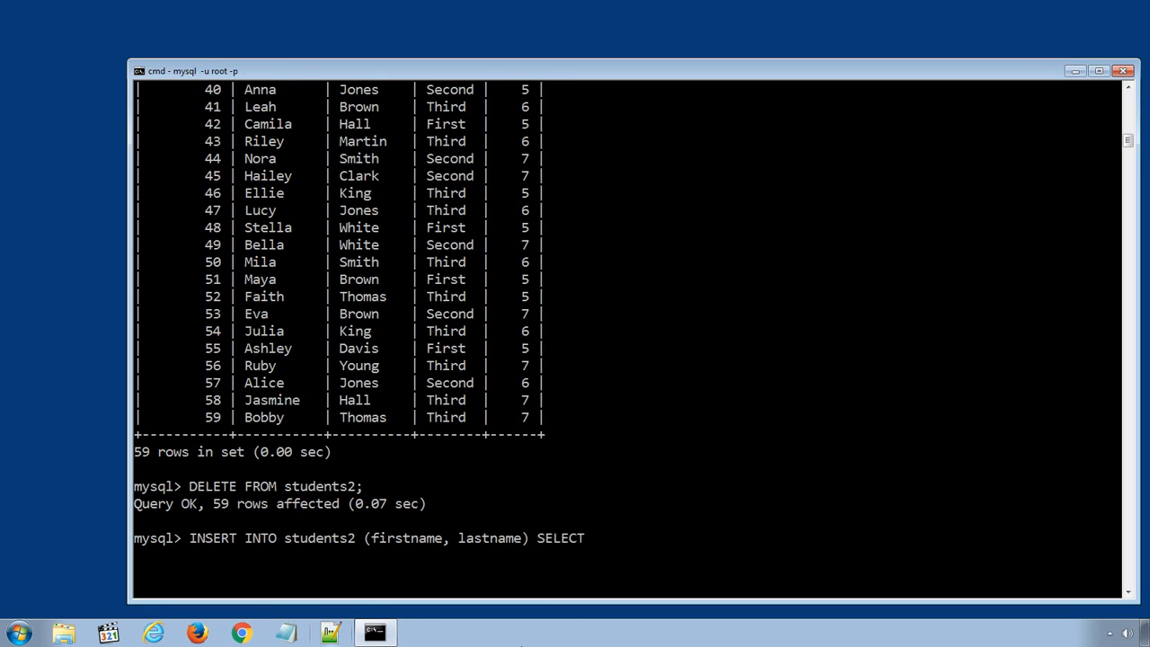
- Complete the source list as firstname, lastname FROM students, fixing a typo after firstname
{"action": "type", "text": "irs"}
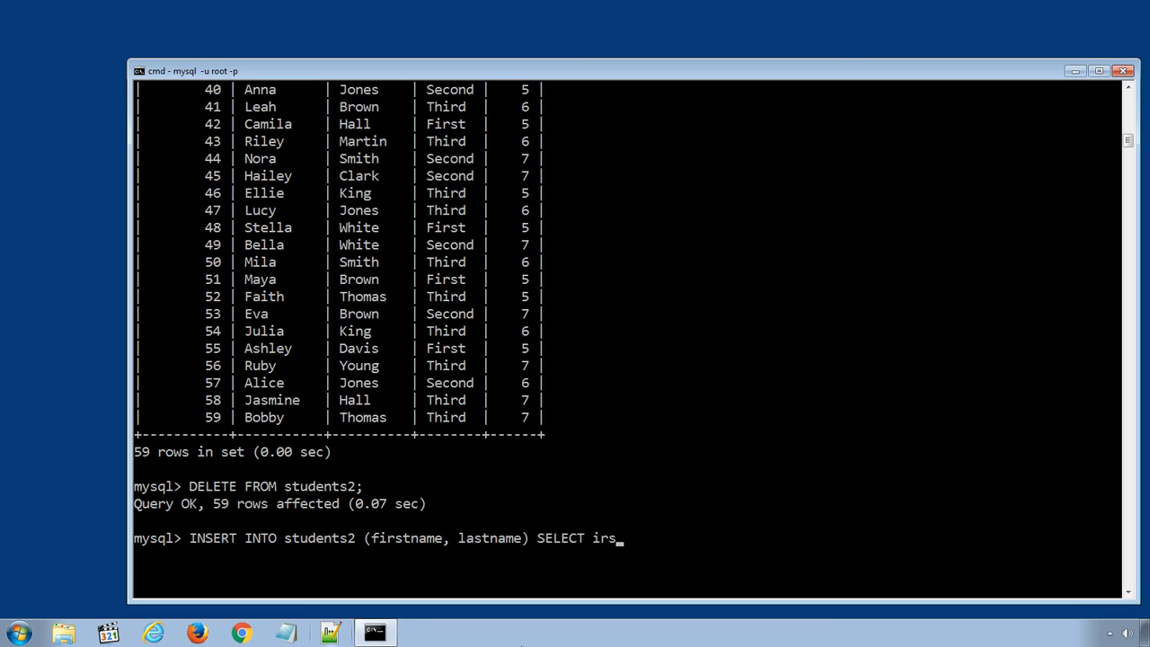
{"action": "type", "text": "first"}
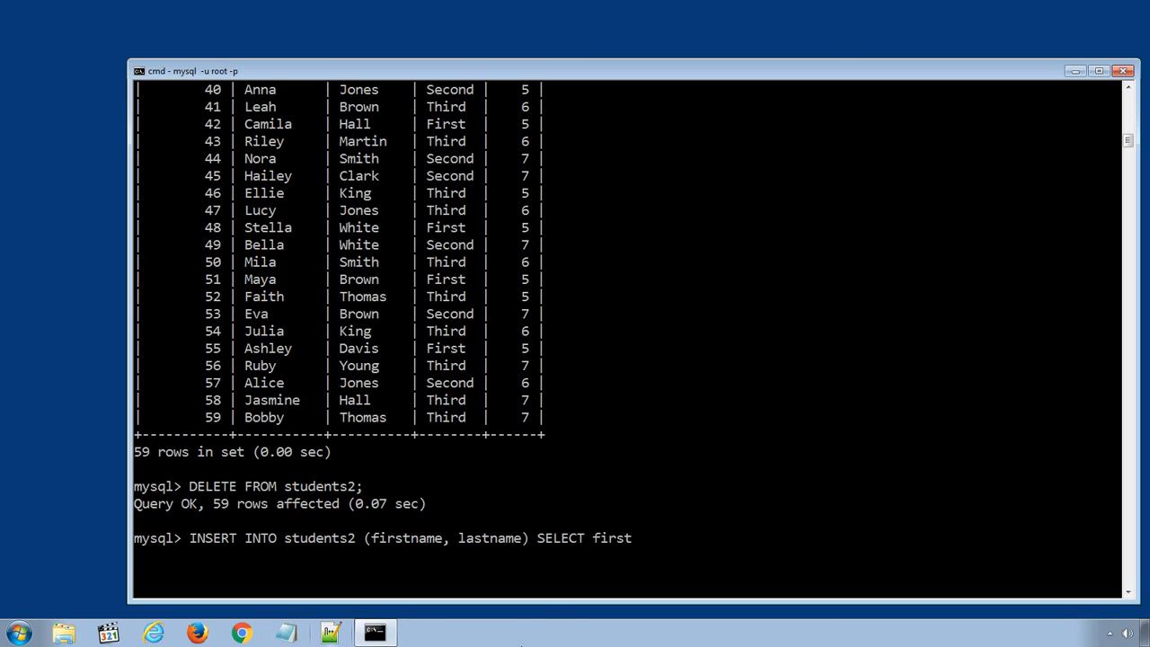
{"action": "type", "text": "name, as"}
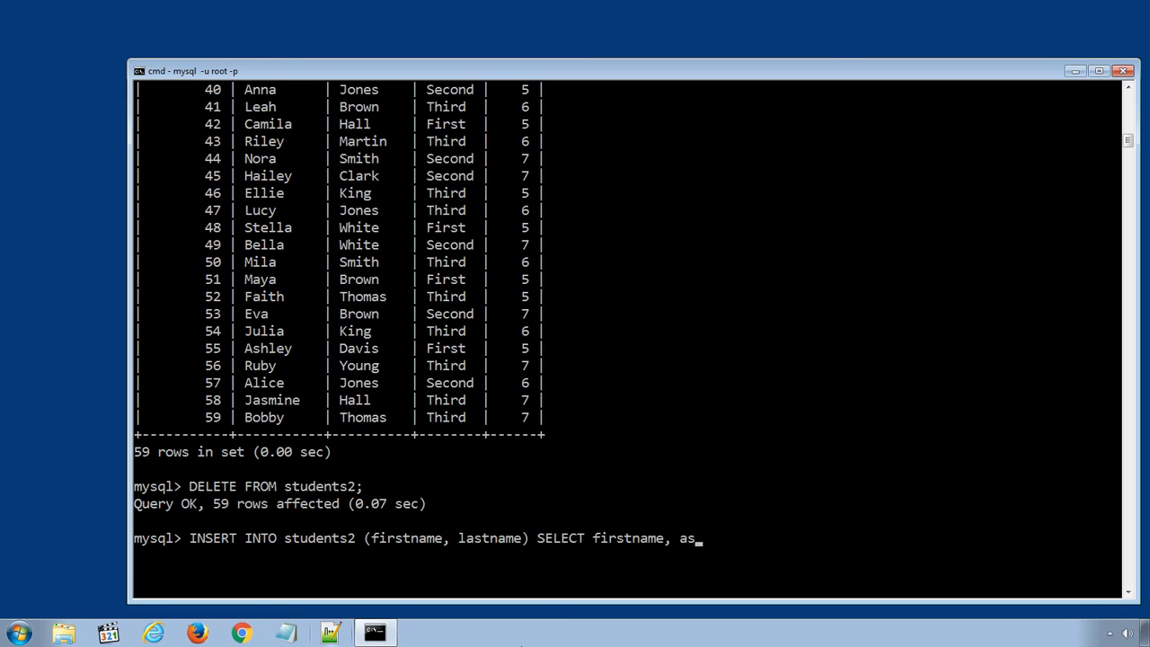
{"action": "key", "text": "BackSpace"}
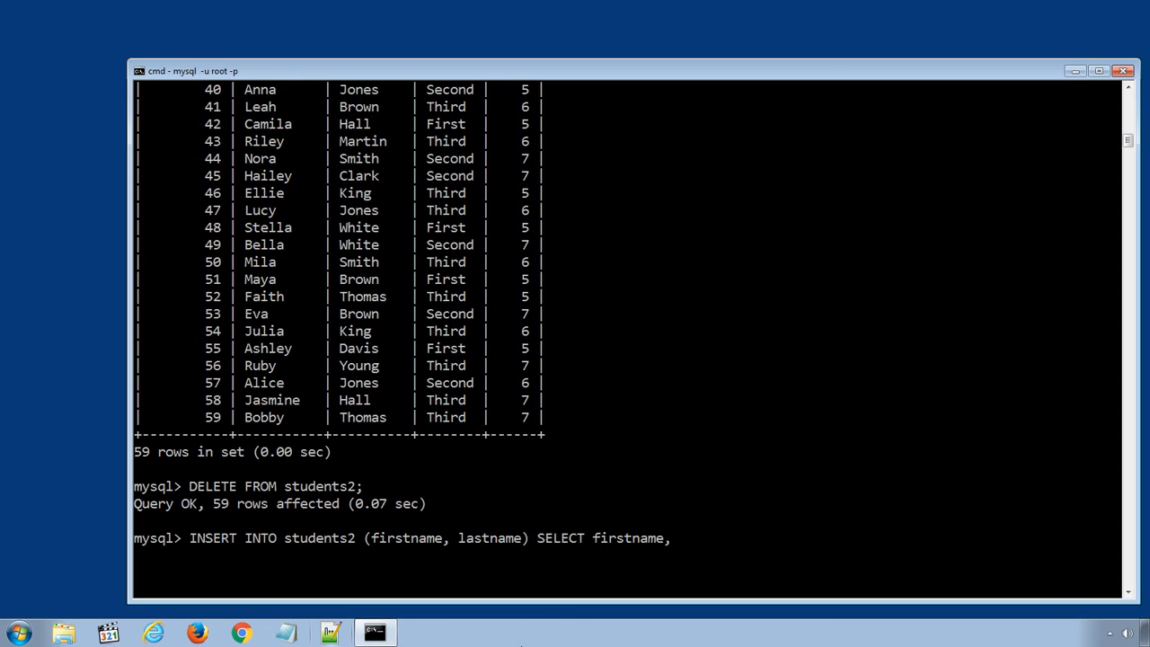
{"action": "type", "text": "lastname FROM students;"}
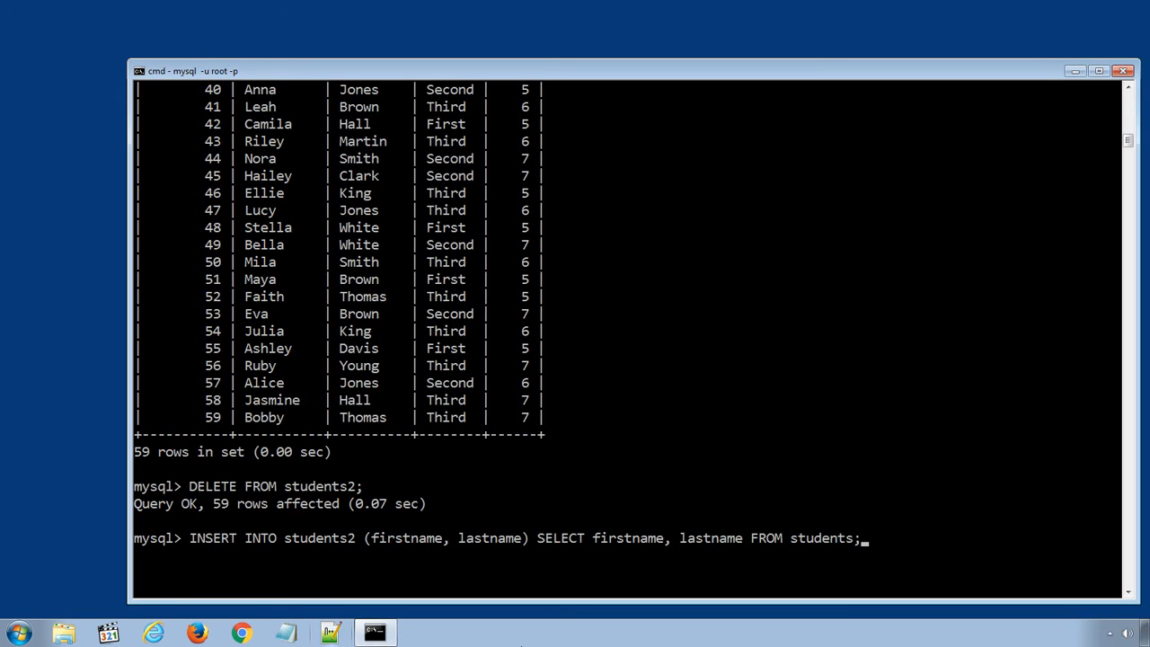
{"action": "mouse_move", "coordinate": [664, 582]}
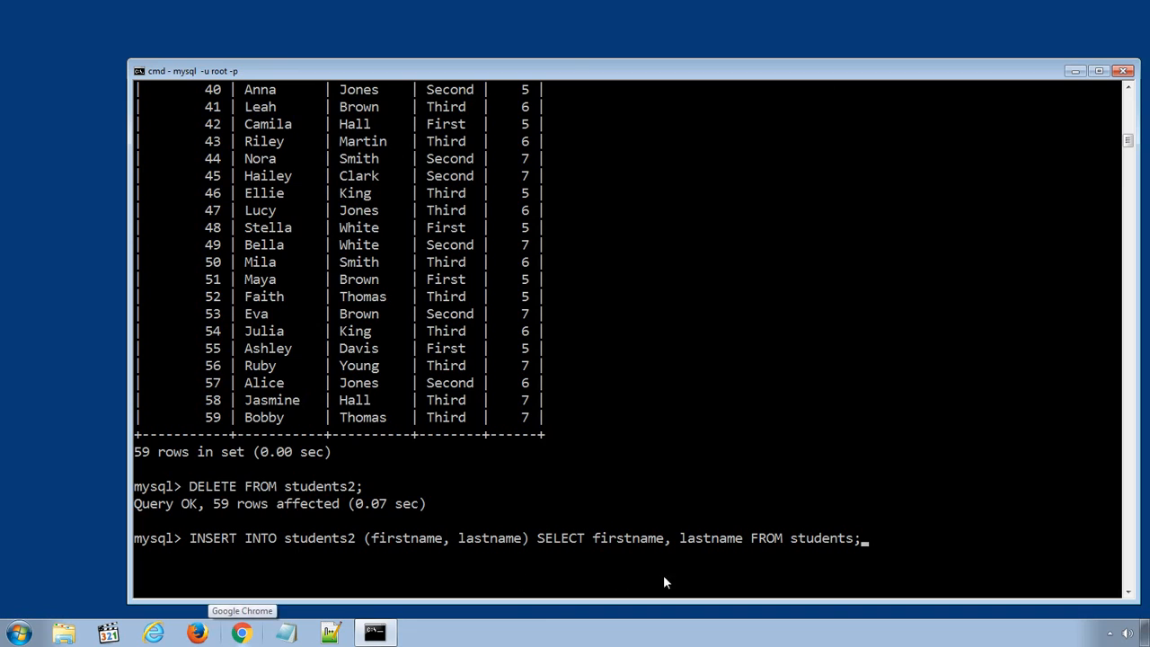
{"action": "mouse_move", "coordinate": [726, 575]}
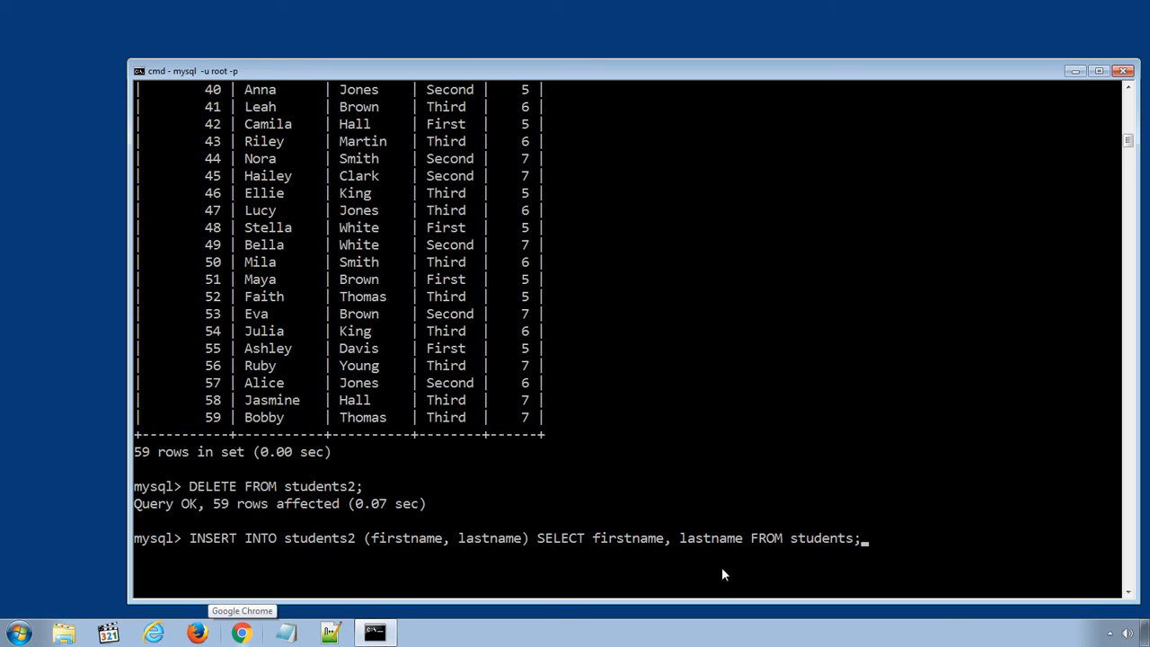
{"action": "mouse_move", "coordinate": [862, 555]}
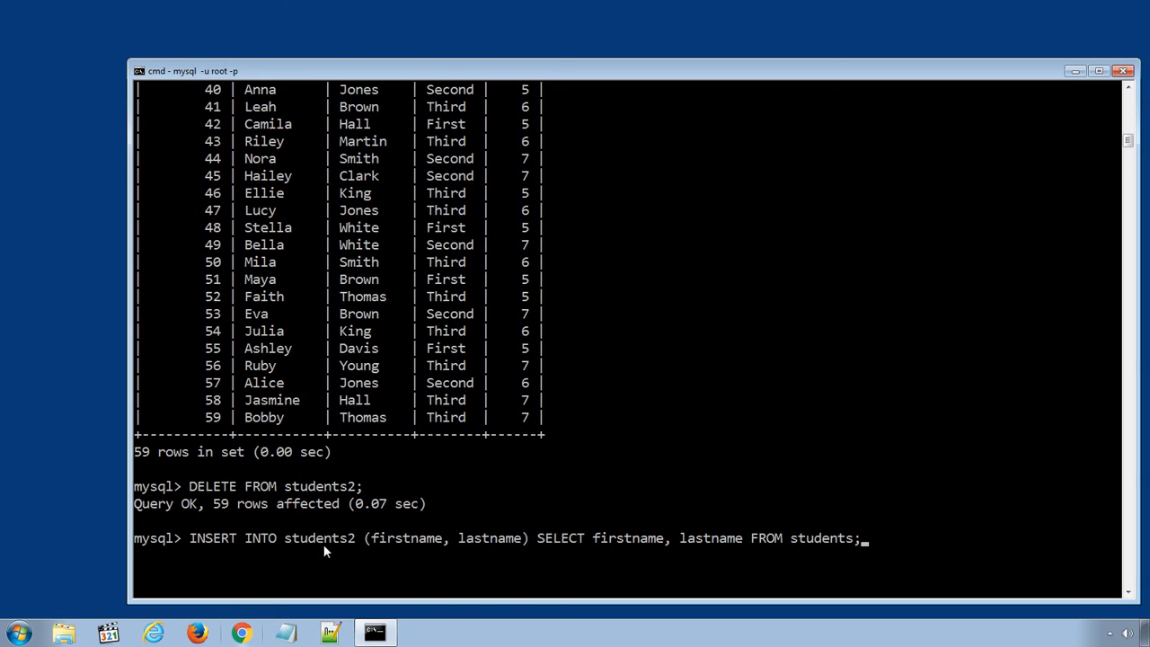
{"action": "mouse_move", "coordinate": [359, 555]}
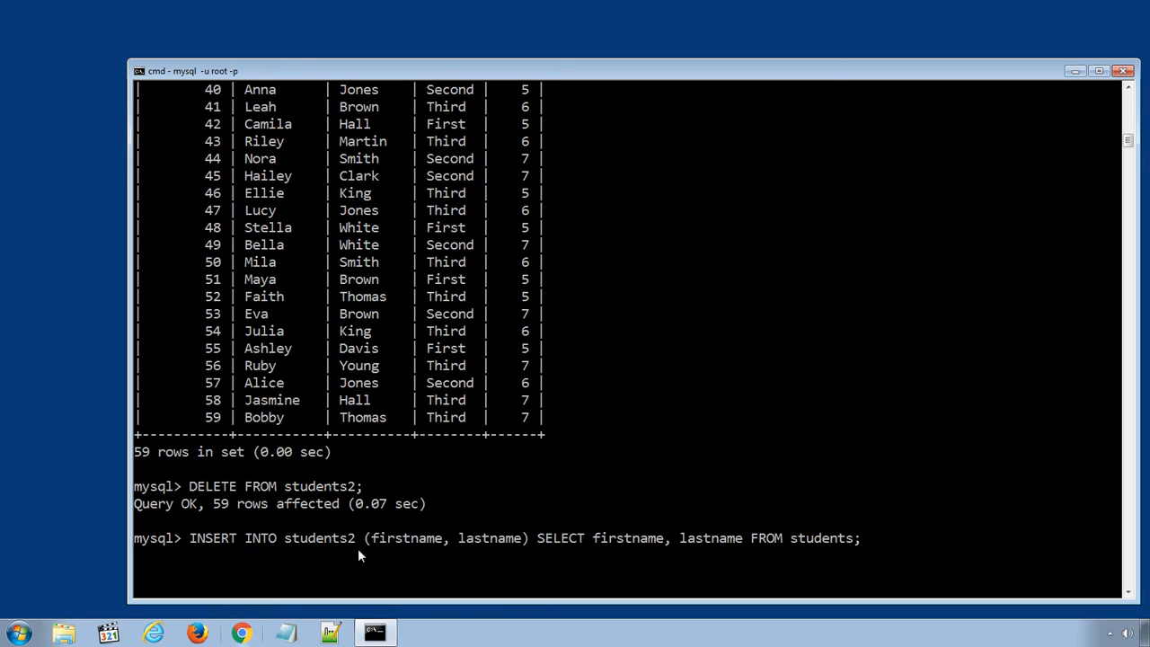
{"action": "mouse_move", "coordinate": [330, 555]}
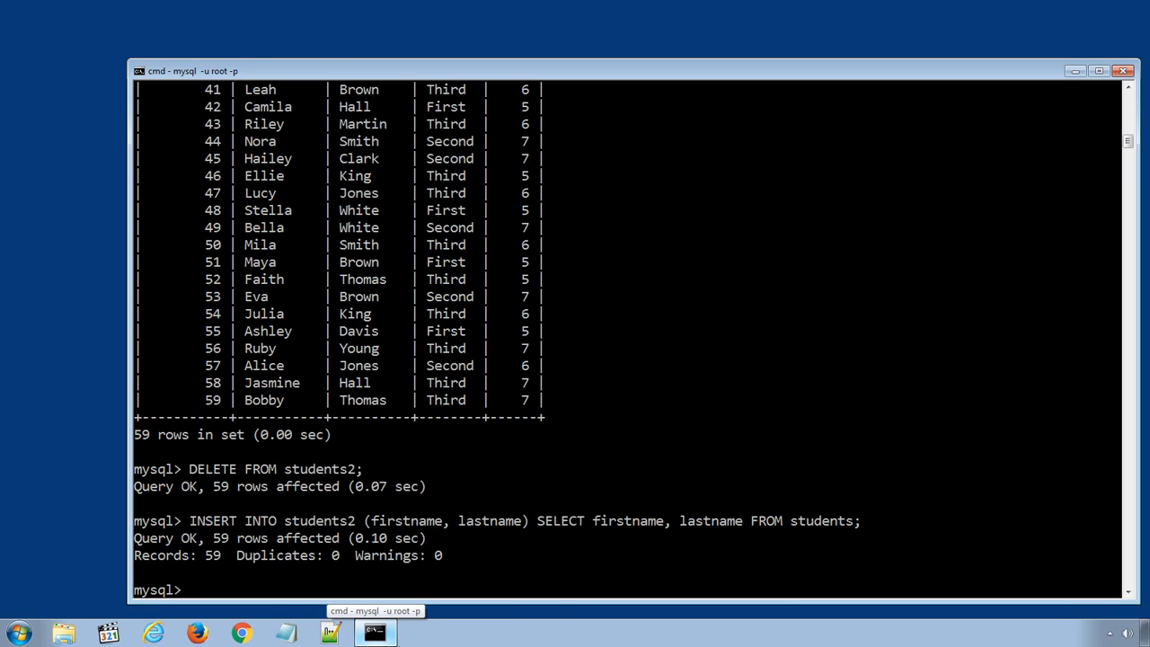
- Run the name-only INSERT and SELECT * FROM students2, scrolling through 59 rows with class and age NULL
{"action": "type", "text": "INSERT INTO students2 (firstname, lastname) SELECT firstname, lastname FROM students;"}
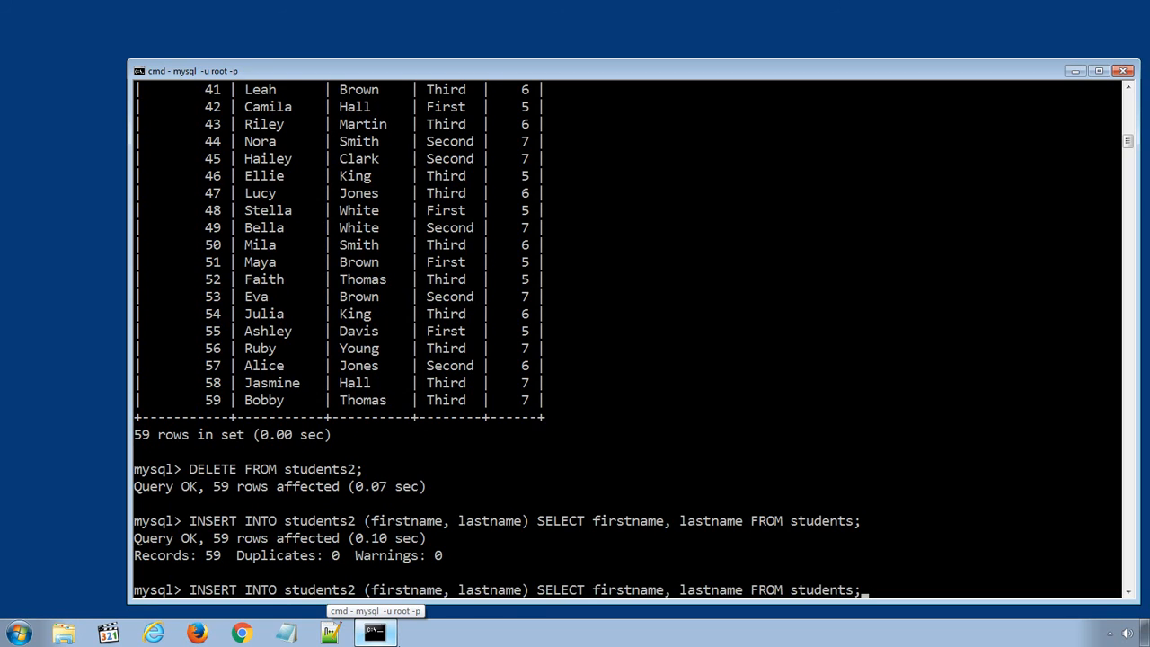
{"action": "type", "text": "SELECT * FROM students2;"}
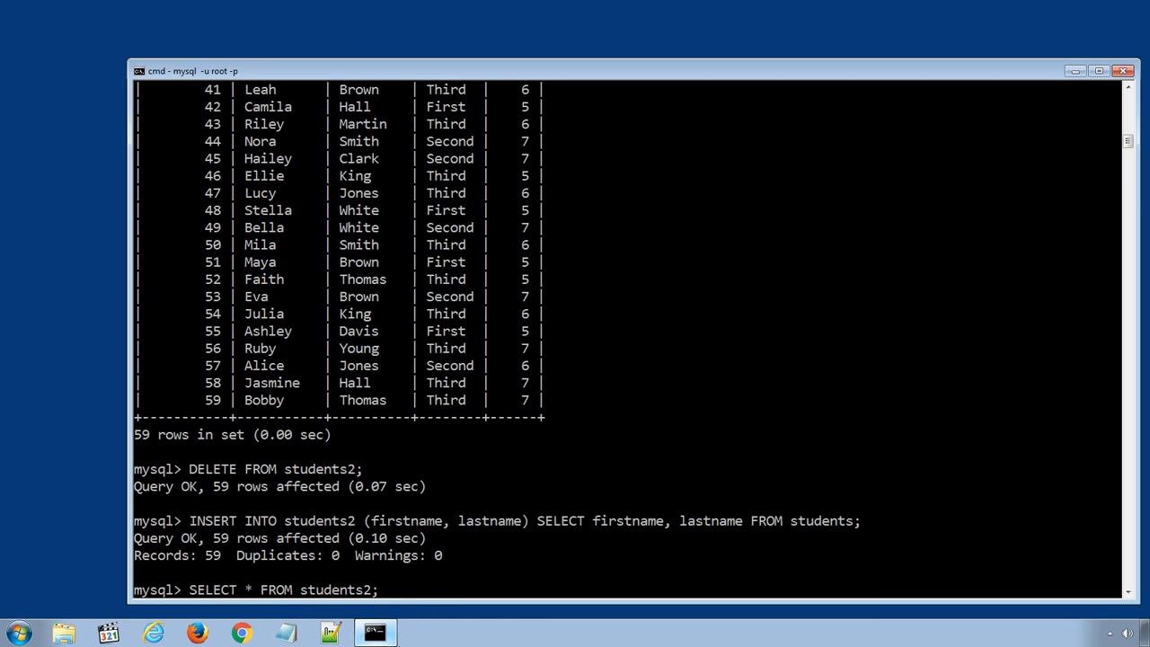
{"action": "scroll", "scroll_direction": "down", "scroll_amount": 3}
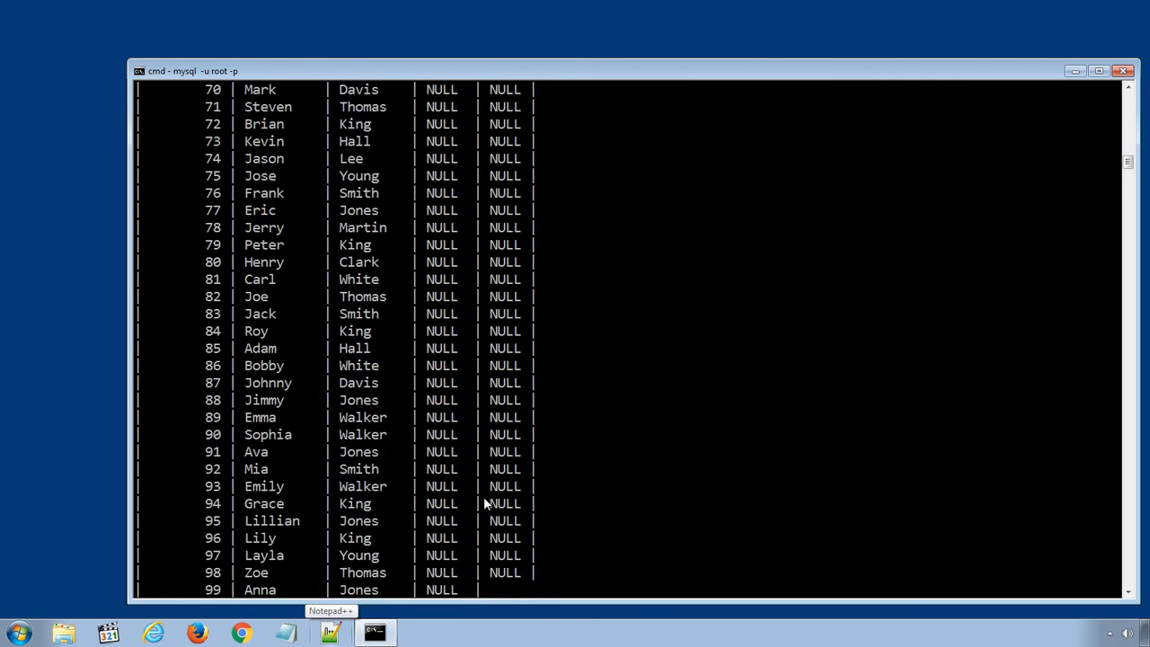
{"action": "scroll", "scroll_direction": "down", "scroll_amount": 3}
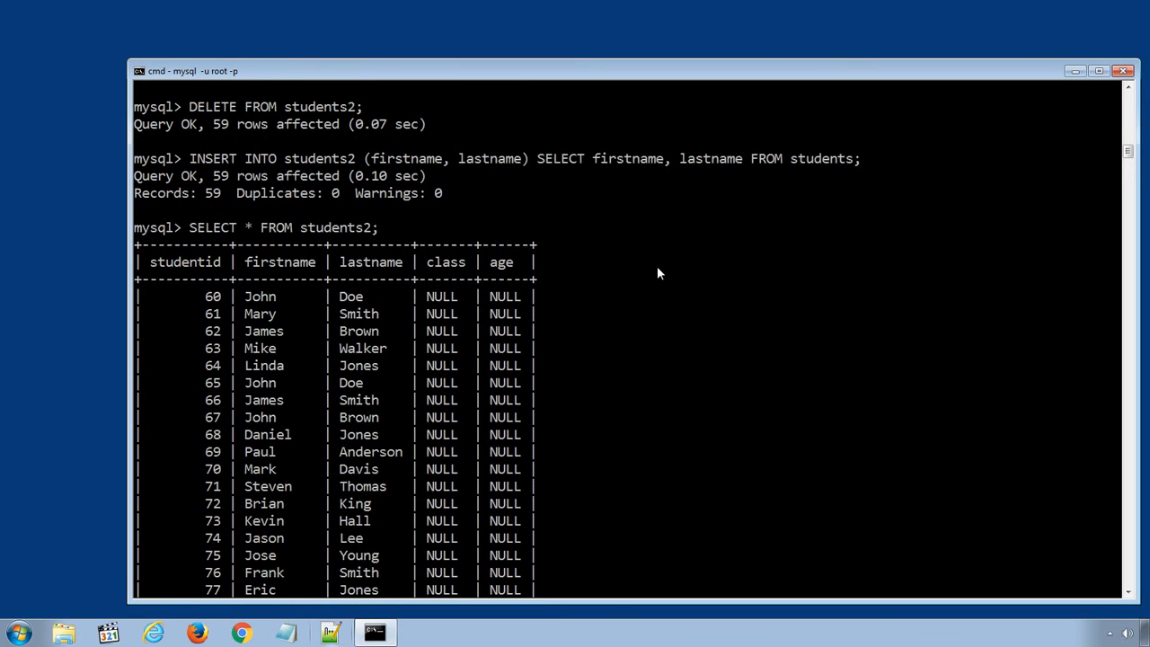
{"action": "scroll", "scroll_direction": "down", "scroll_amount": 3}
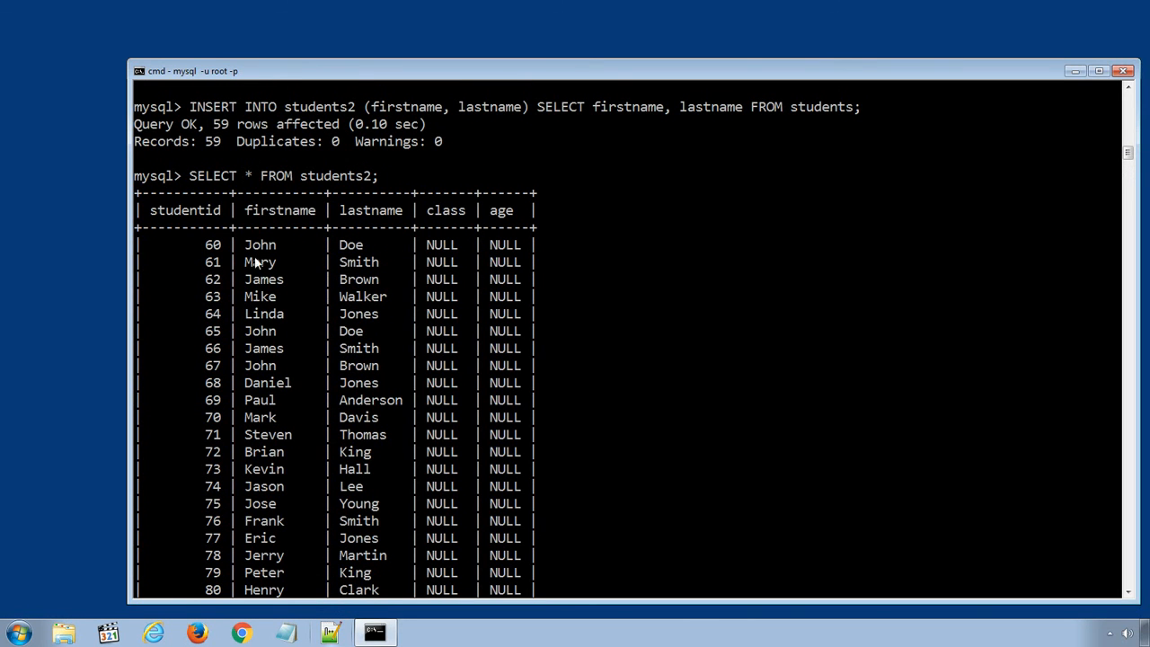
{"action": "mouse_move", "coordinate": [339, 294]}
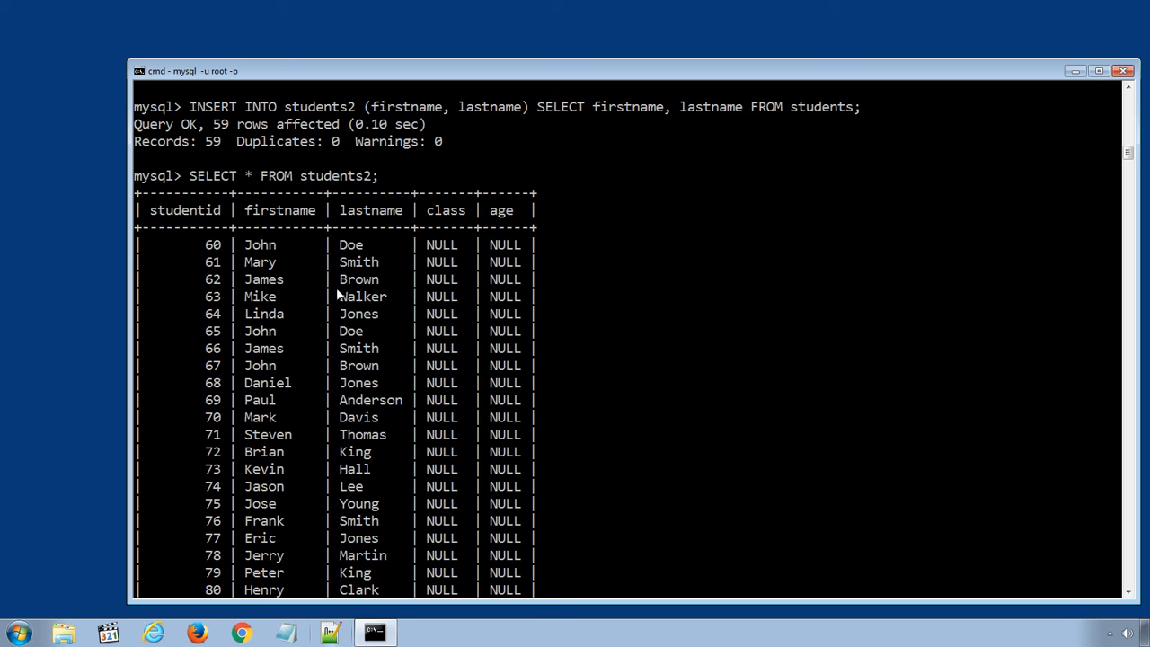
{"action": "mouse_move", "coordinate": [325, 304]}
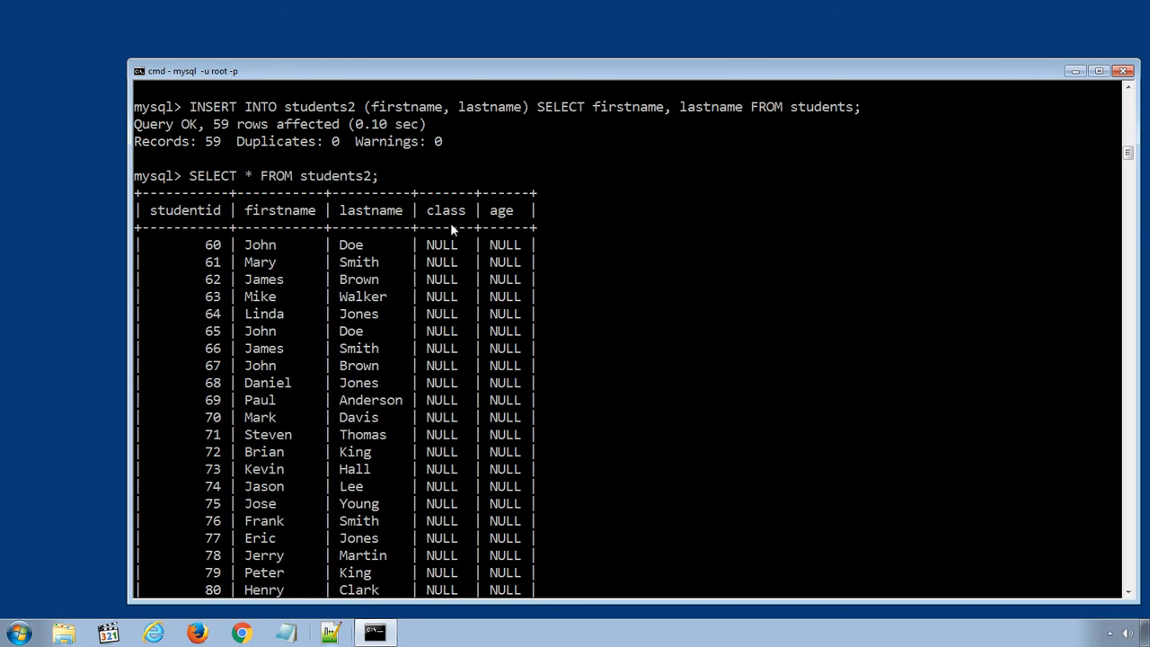
{"action": "mouse_move", "coordinate": [438, 266]}
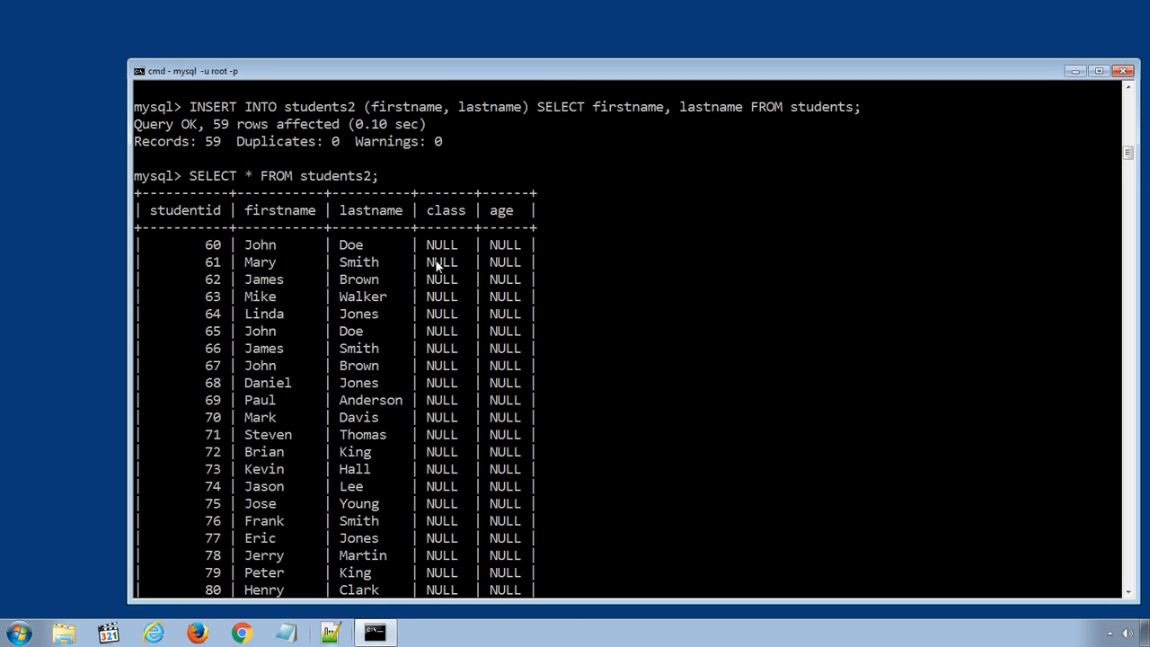
{"action": "scroll", "scroll_direction": "down", "scroll_amount": 3}
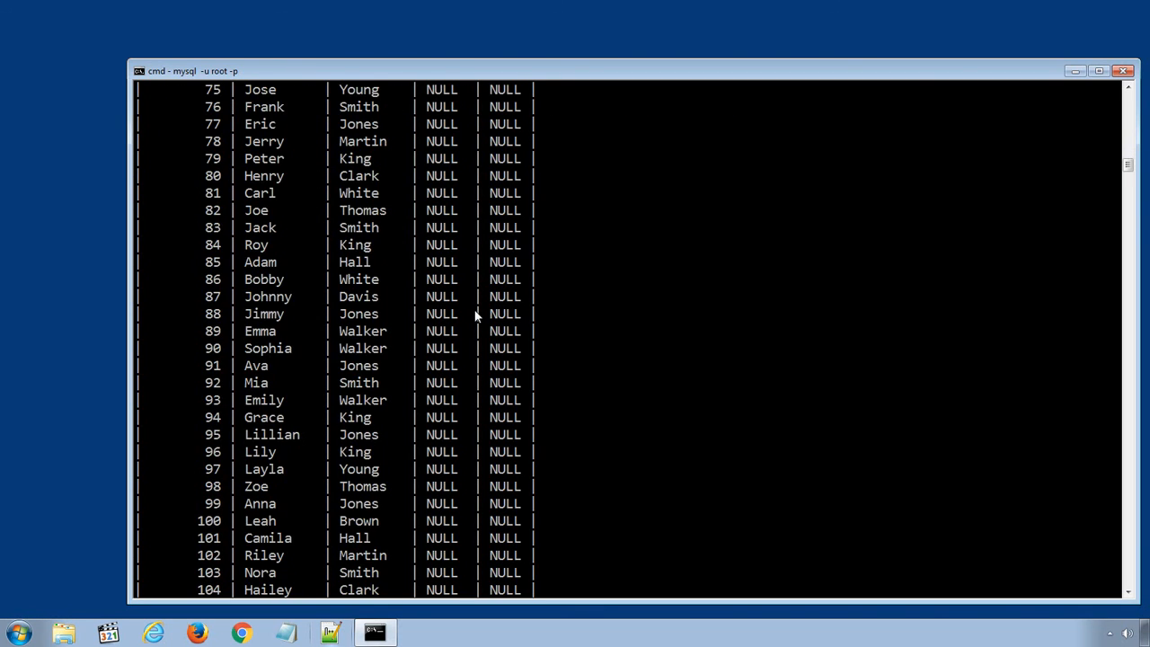